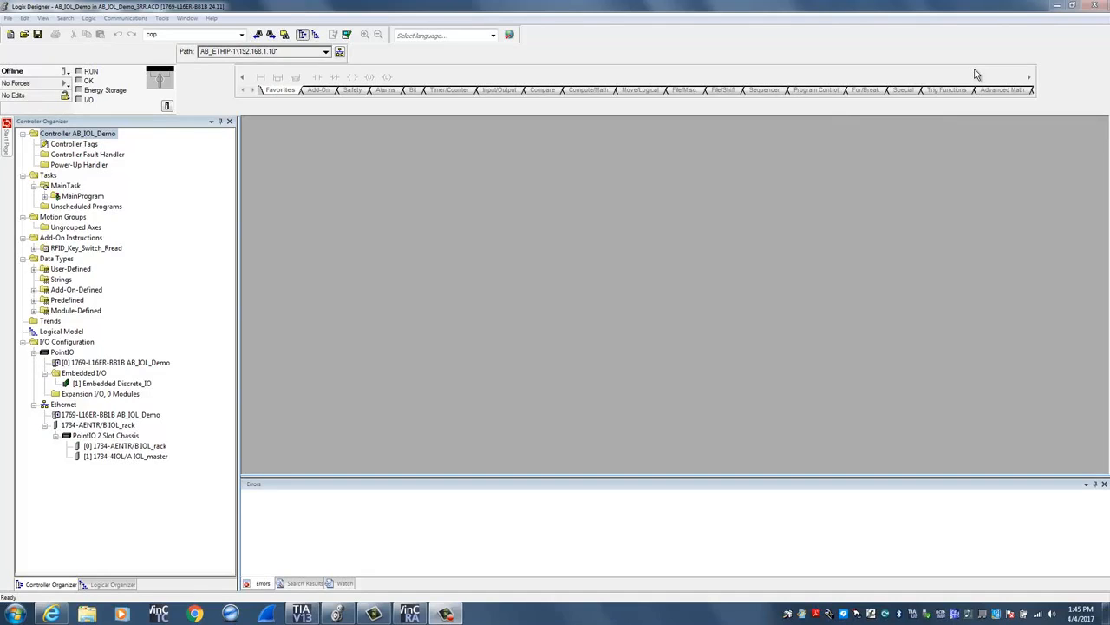
pyautogui.moveTo(793, 132)
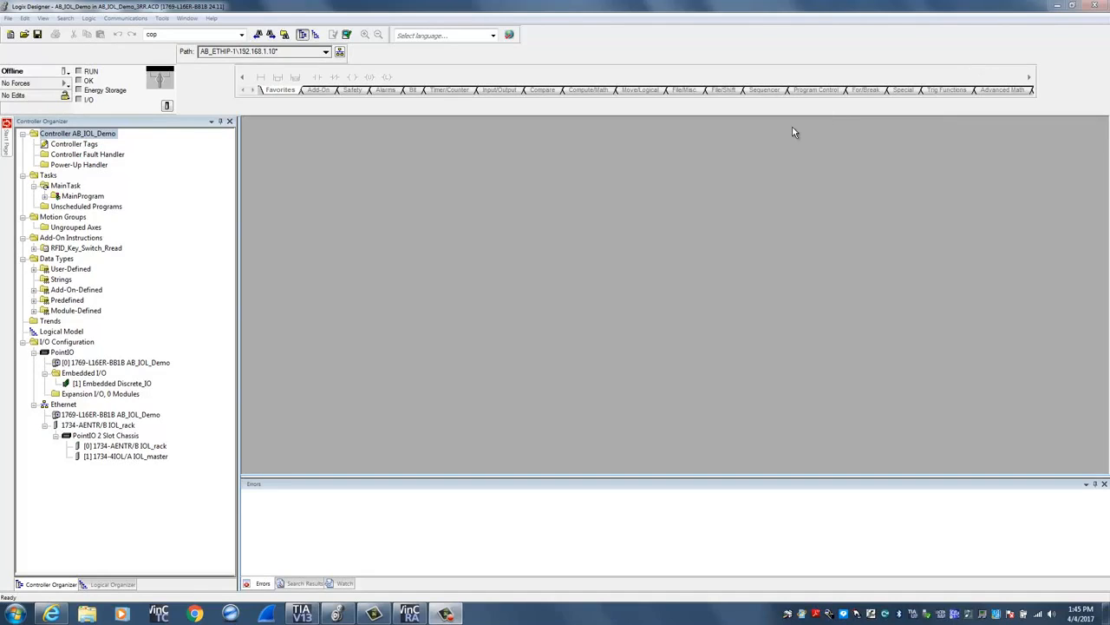
pyautogui.moveTo(505, 310)
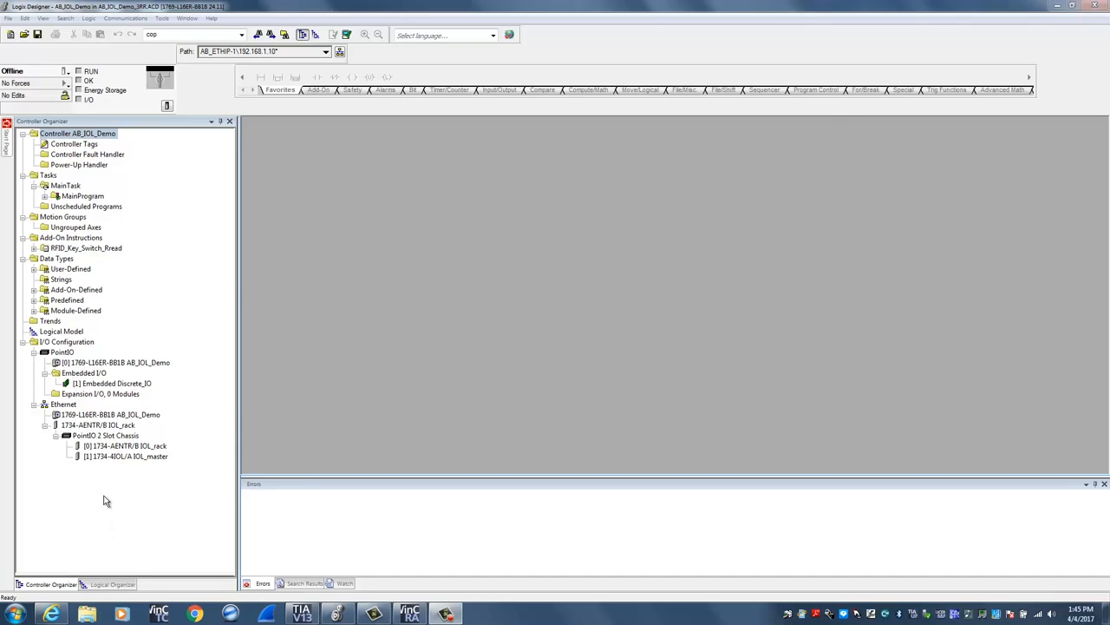
pyautogui.moveTo(123, 463)
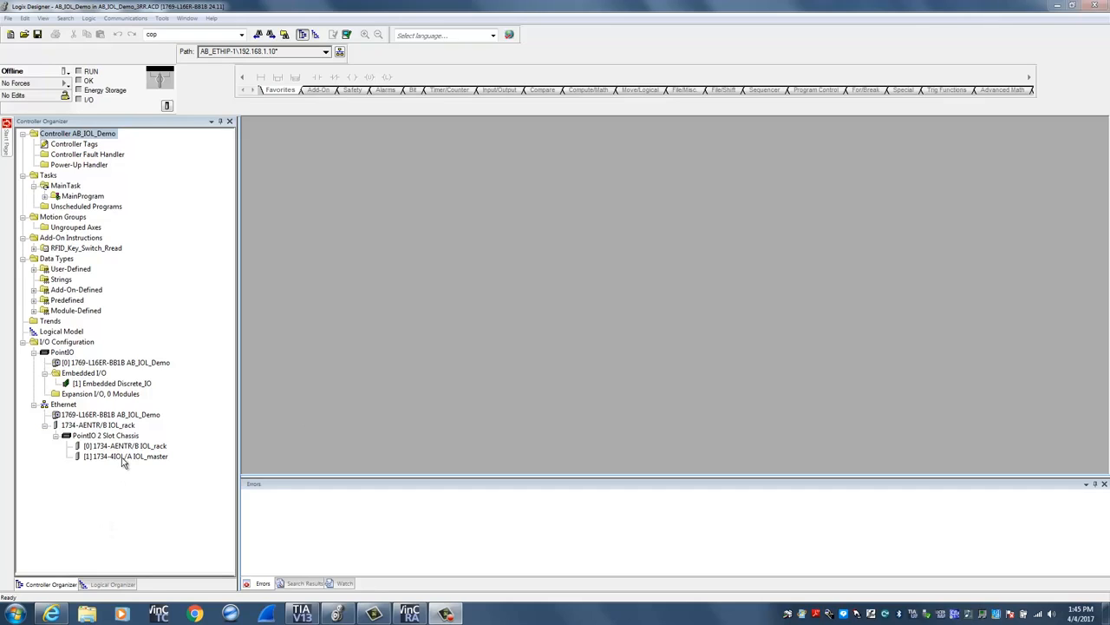
pyautogui.moveTo(125, 458)
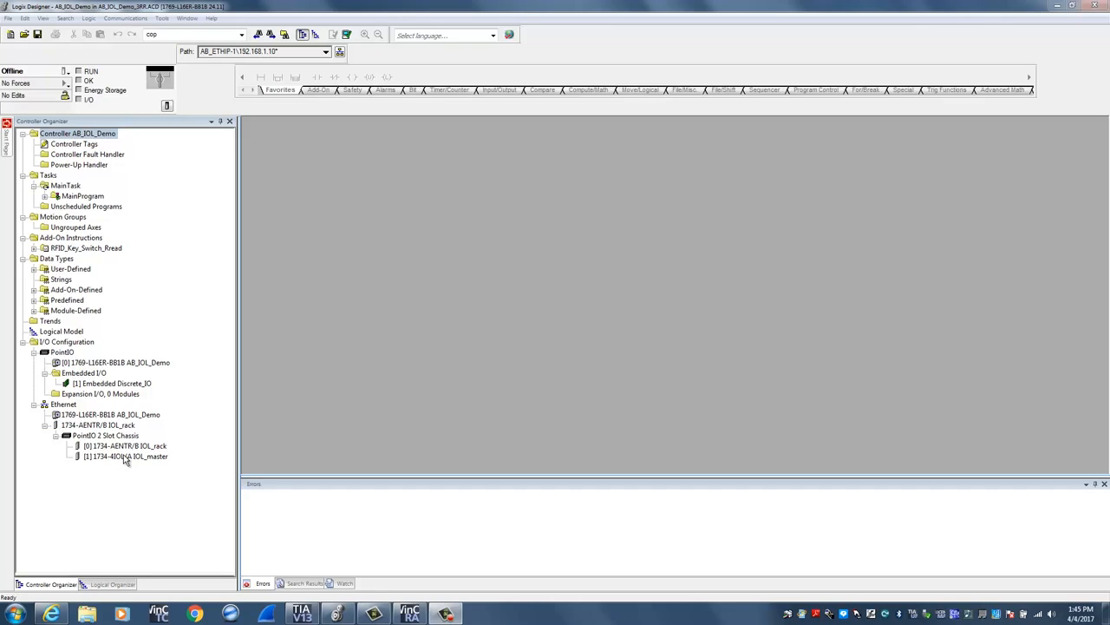
# Open the IOL_master module's properties to review its four channels in IO-Link mode
pyautogui.click(125, 455)
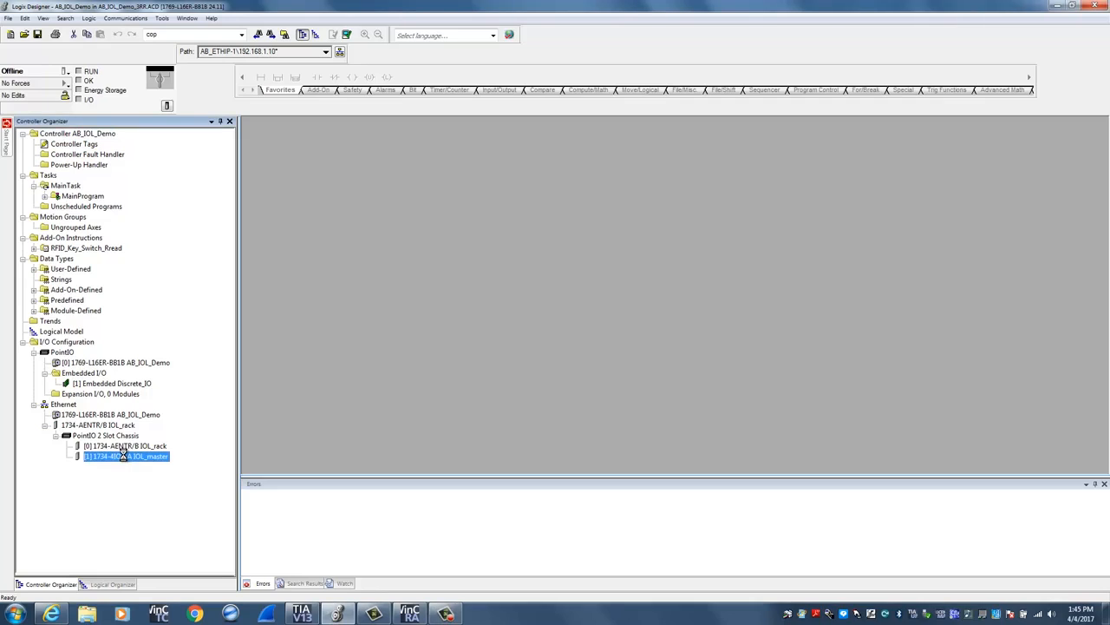
pyautogui.doubleClick(125, 455)
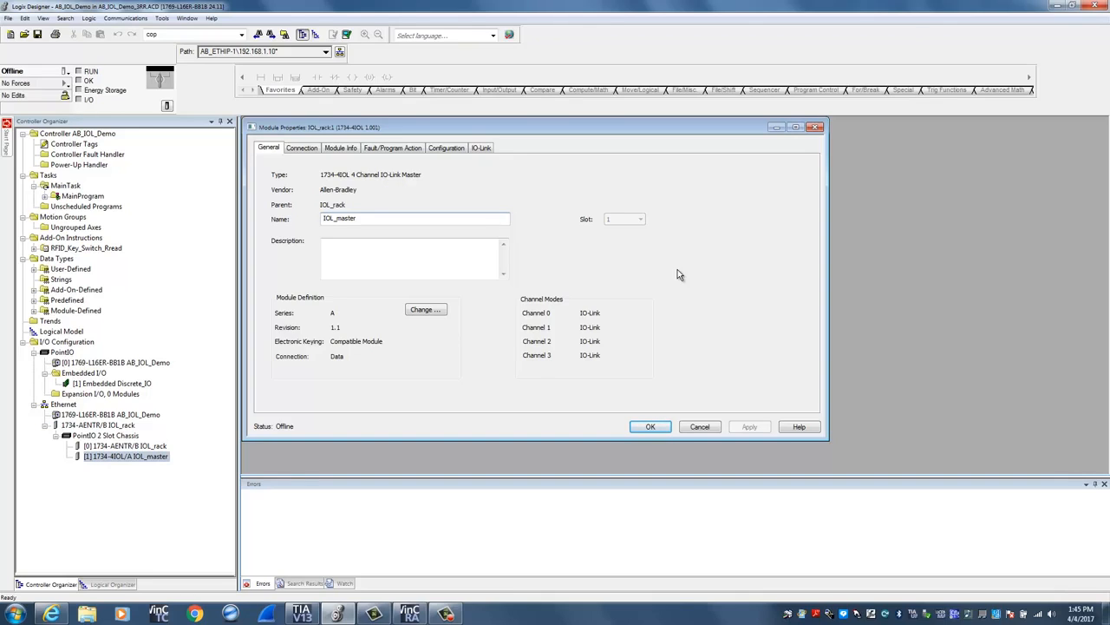
pyautogui.moveTo(623, 318)
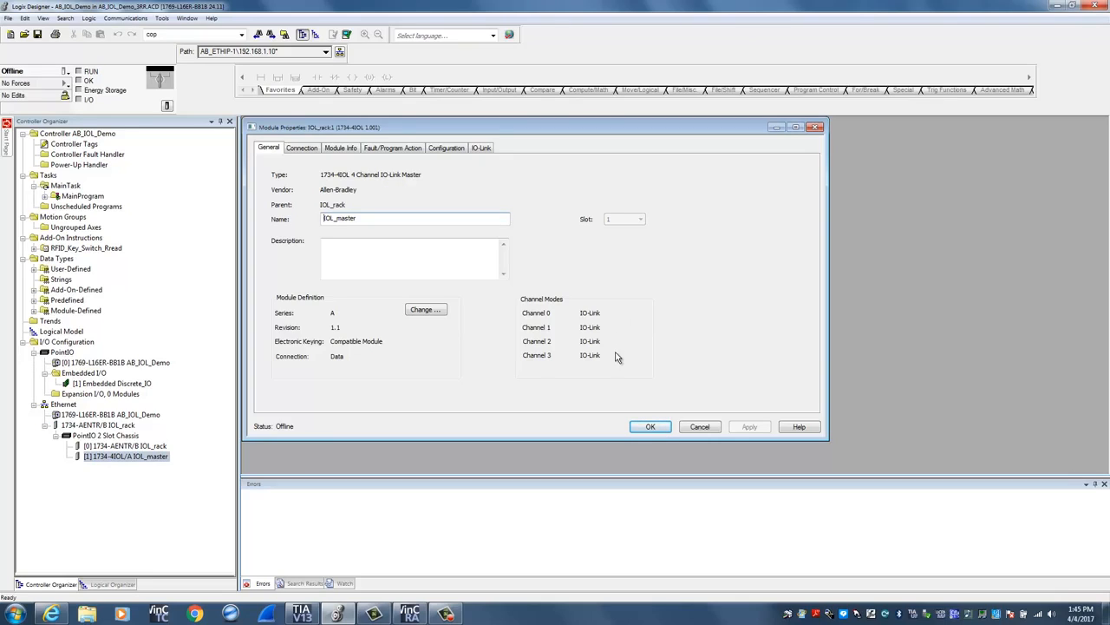
pyautogui.moveTo(617, 362)
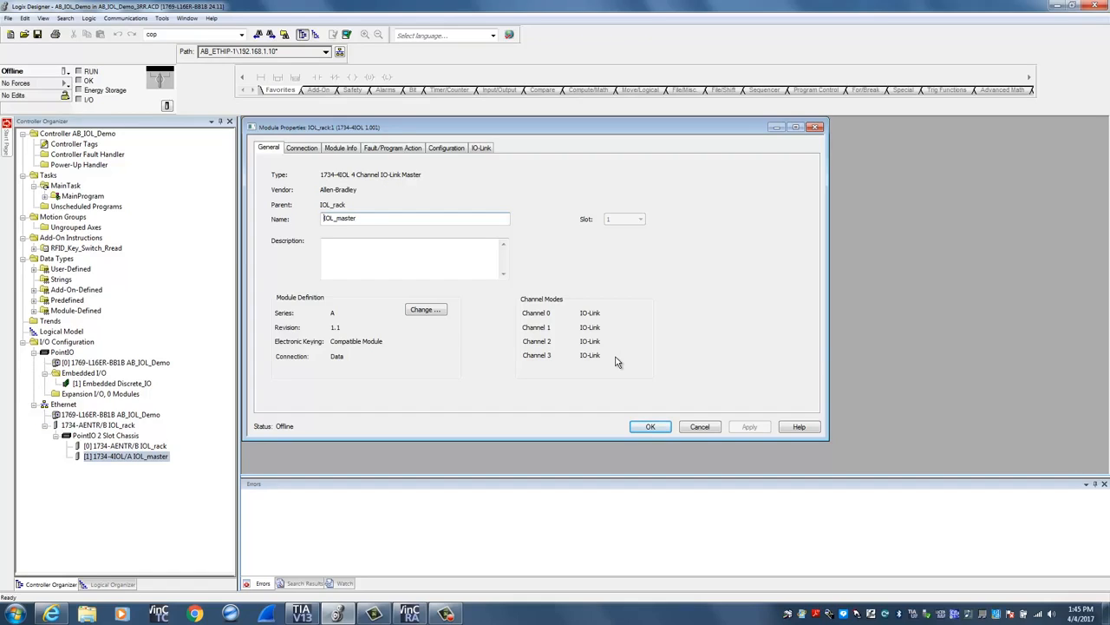
pyautogui.moveTo(451, 356)
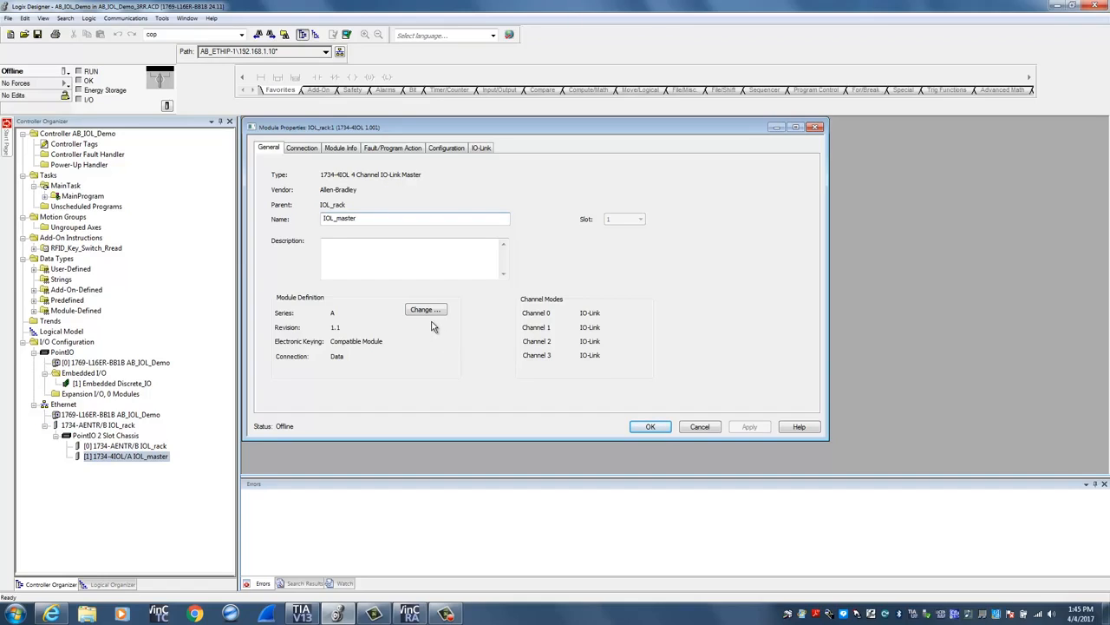
pyautogui.moveTo(490, 338)
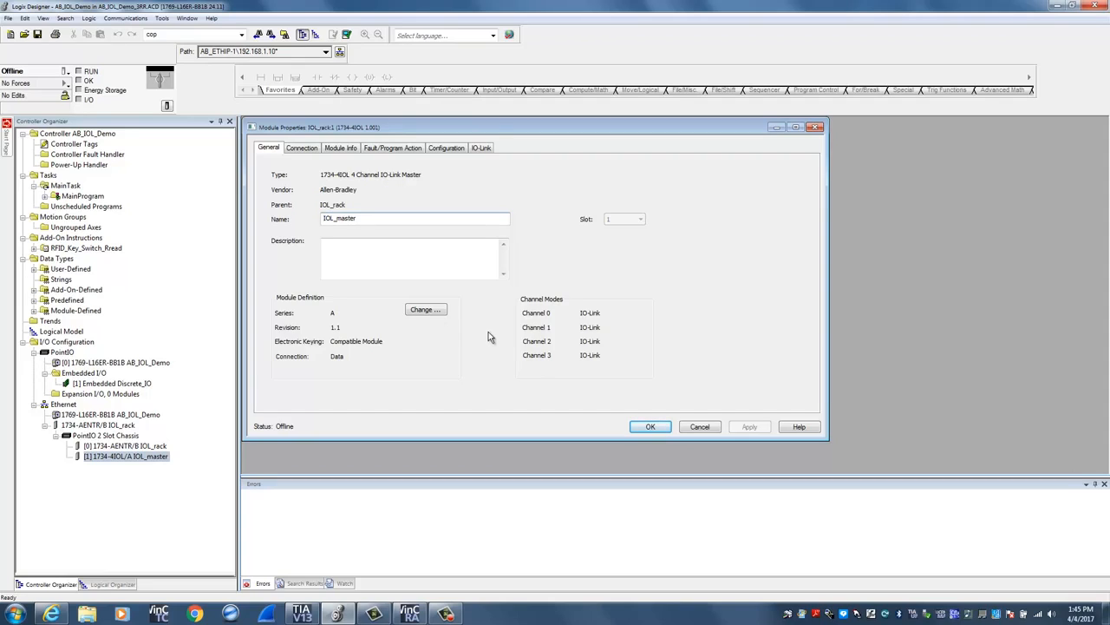
pyautogui.moveTo(499, 177)
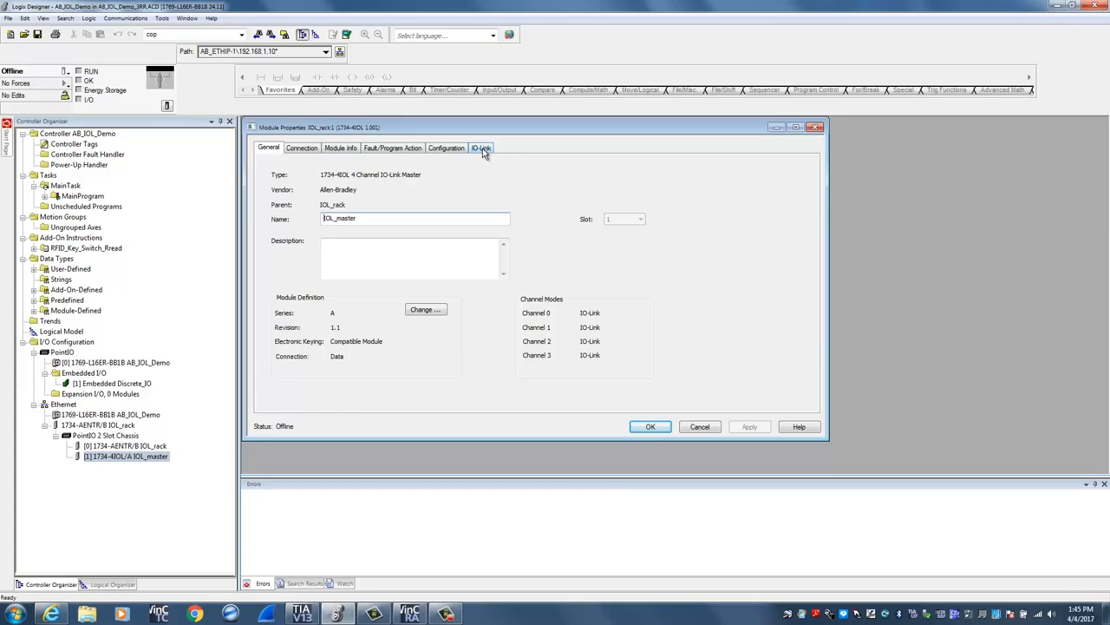
# From the IO-Link tab, open Change Channel Configuration showing Siemens devices on channels 0–2
pyautogui.click(482, 147)
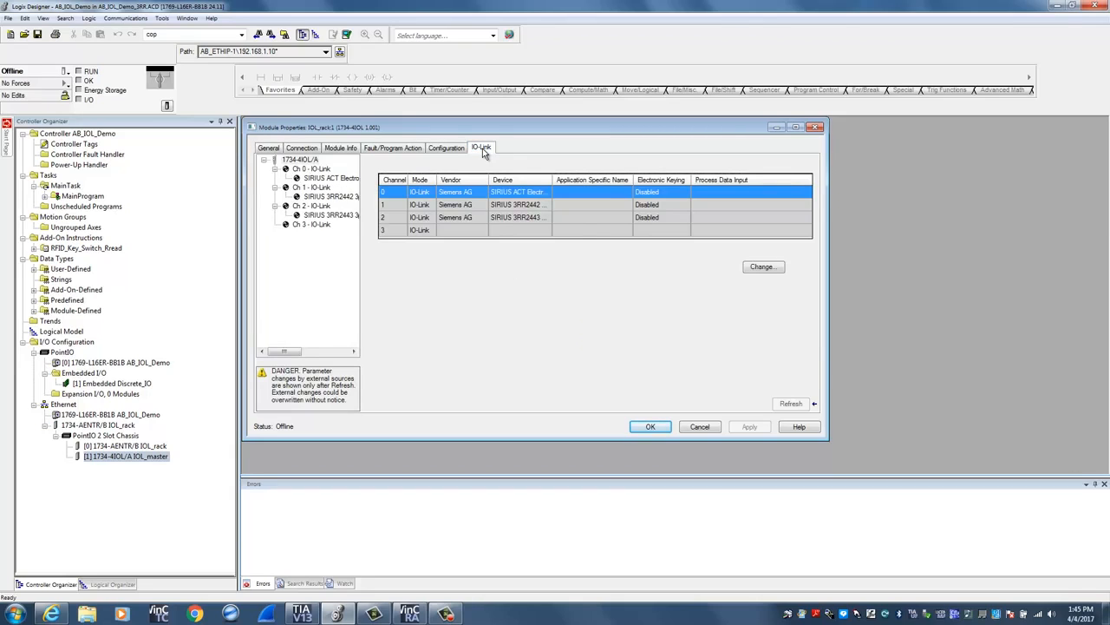
pyautogui.moveTo(633, 291)
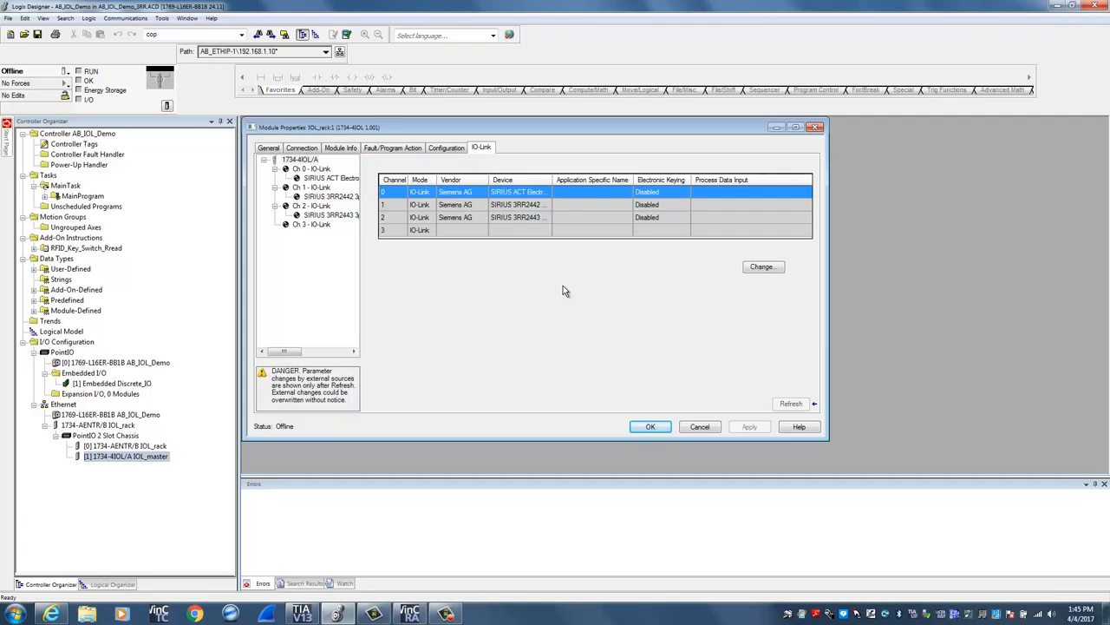
pyautogui.moveTo(544, 291)
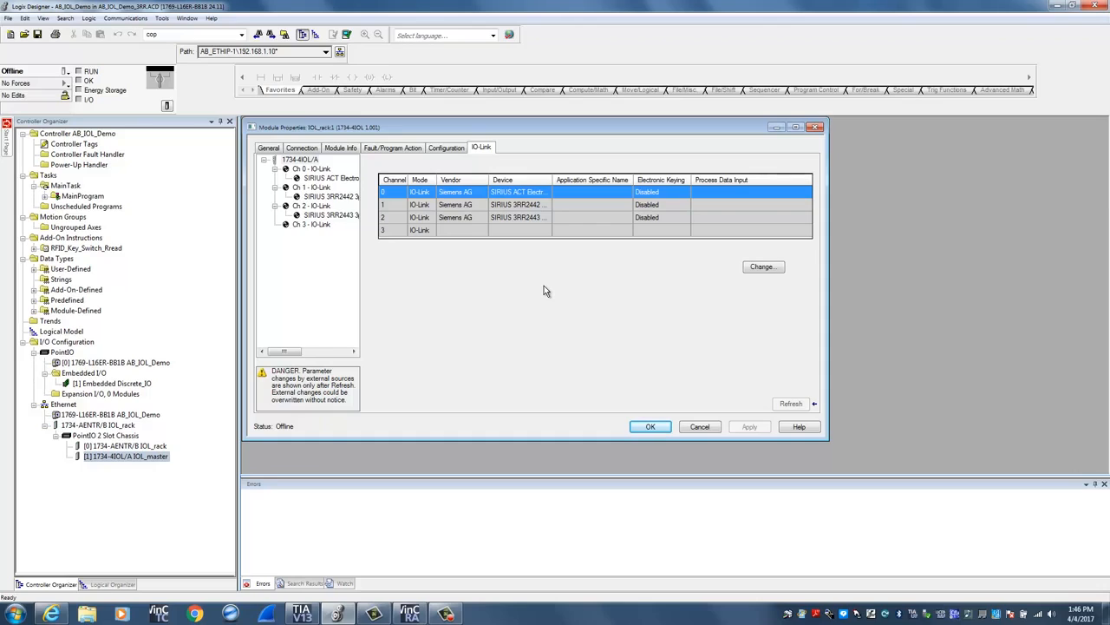
pyautogui.moveTo(742, 290)
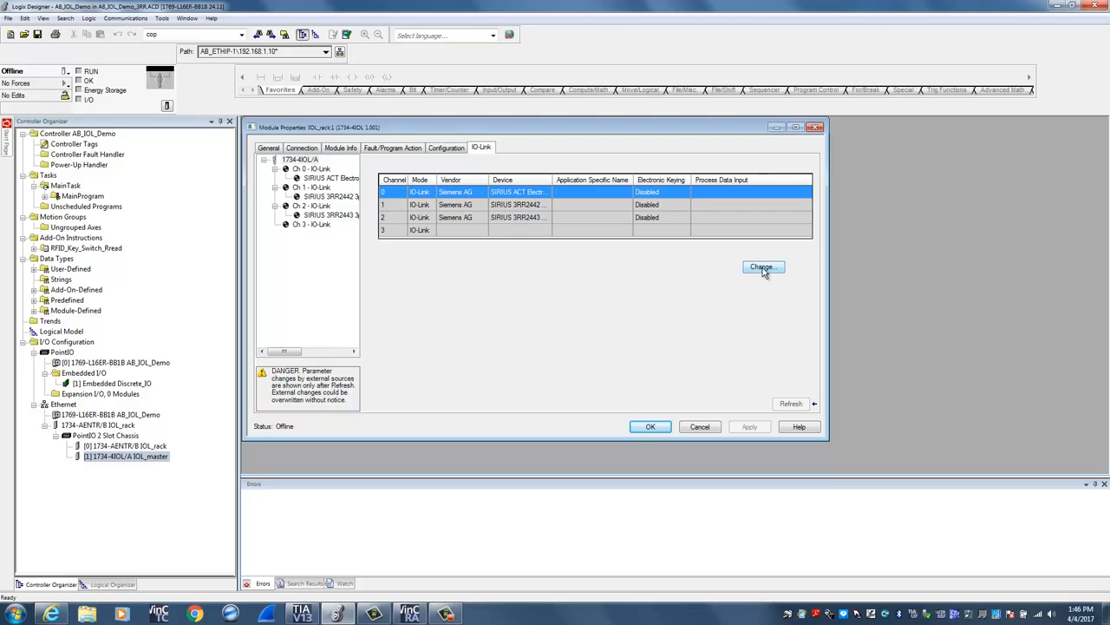
pyautogui.click(762, 267)
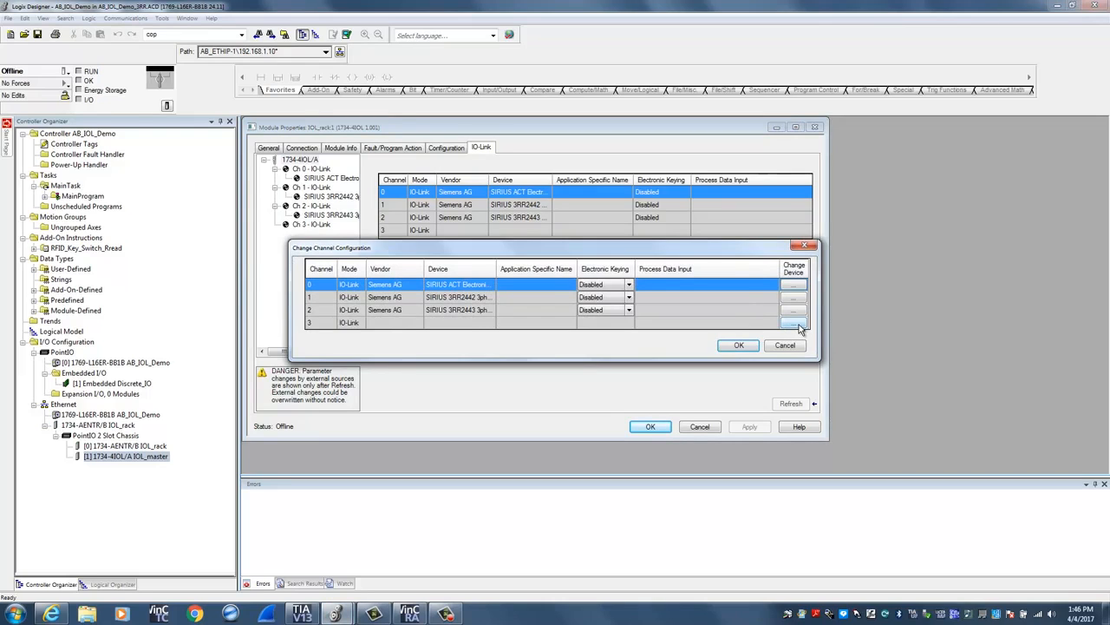
# Pick the Siemens SIRIUS Function Module IO-Link 3RA27 (V1.1) for empty channel 3
pyautogui.click(794, 323)
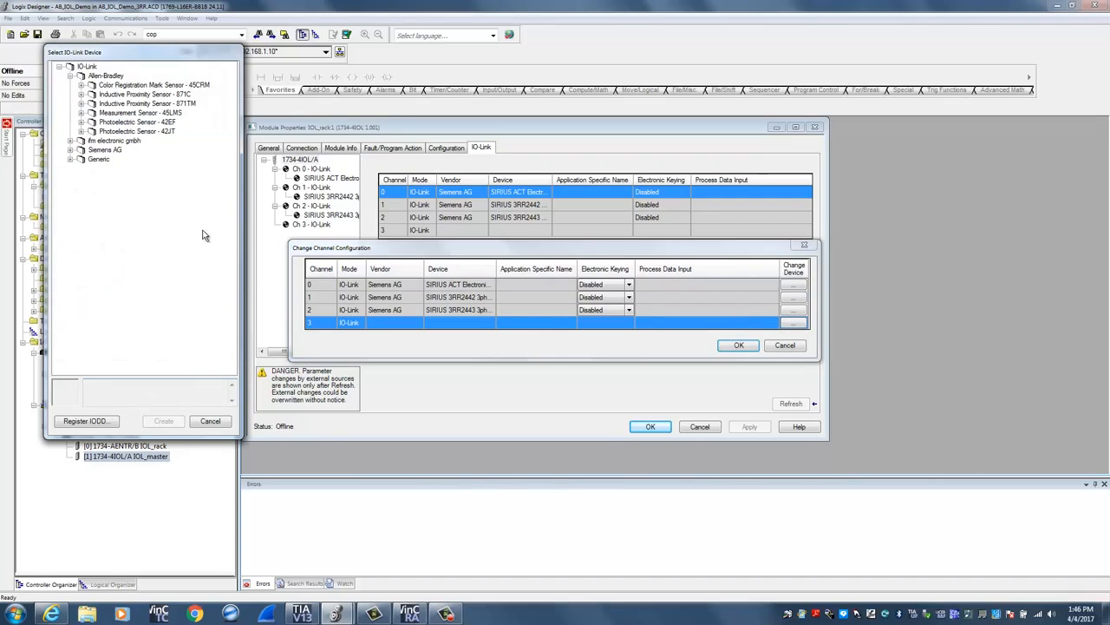
pyautogui.moveTo(136, 215)
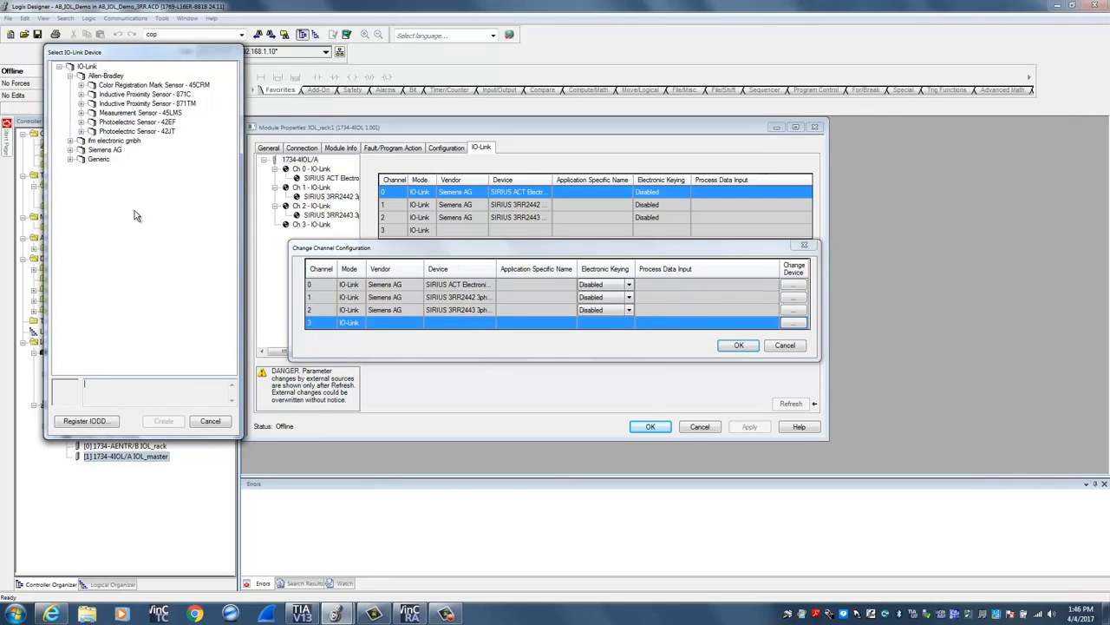
pyautogui.moveTo(141, 228)
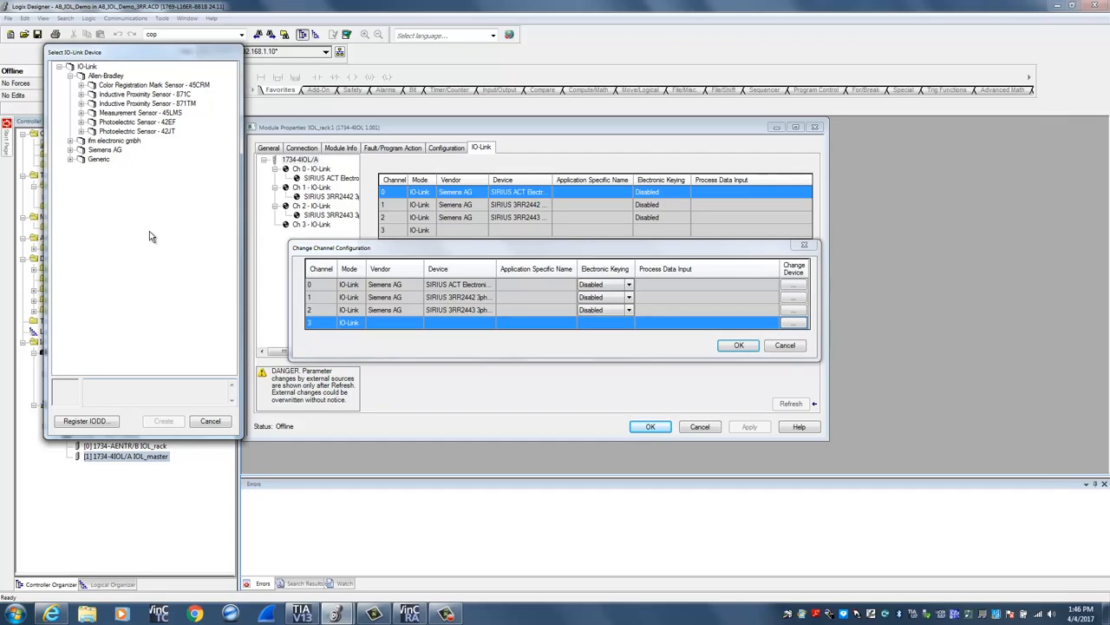
pyautogui.moveTo(84, 201)
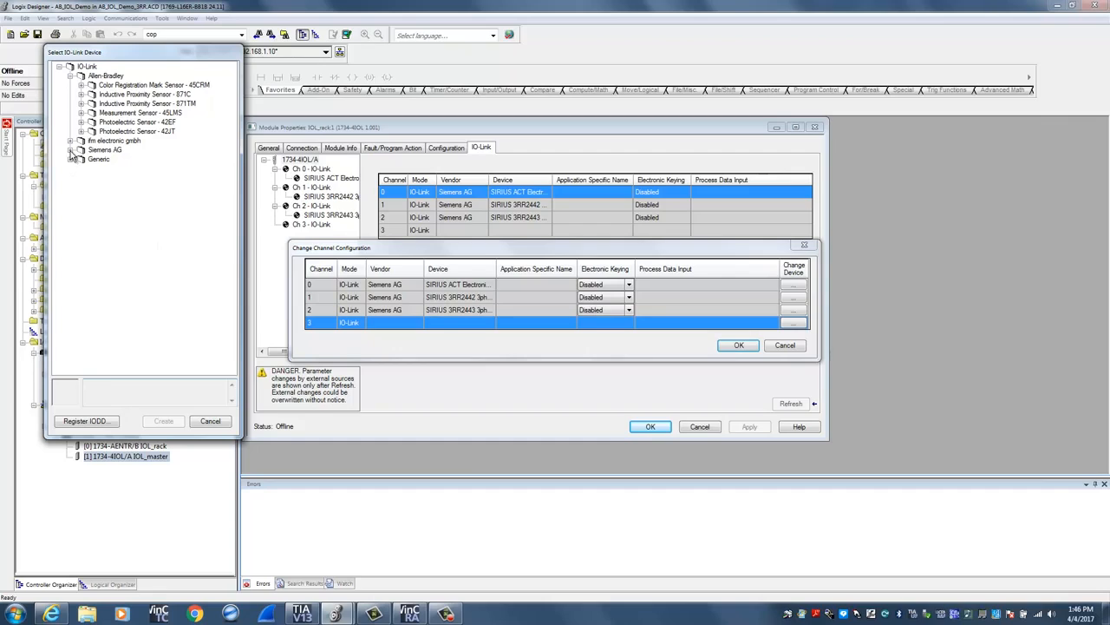
pyautogui.click(71, 149)
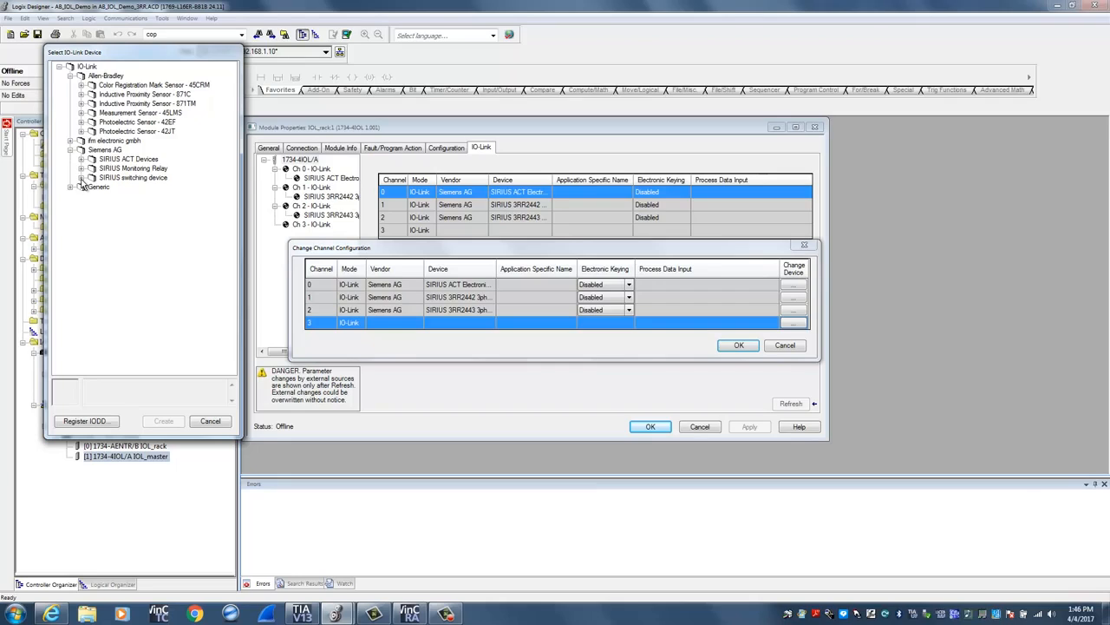
pyautogui.click(86, 177)
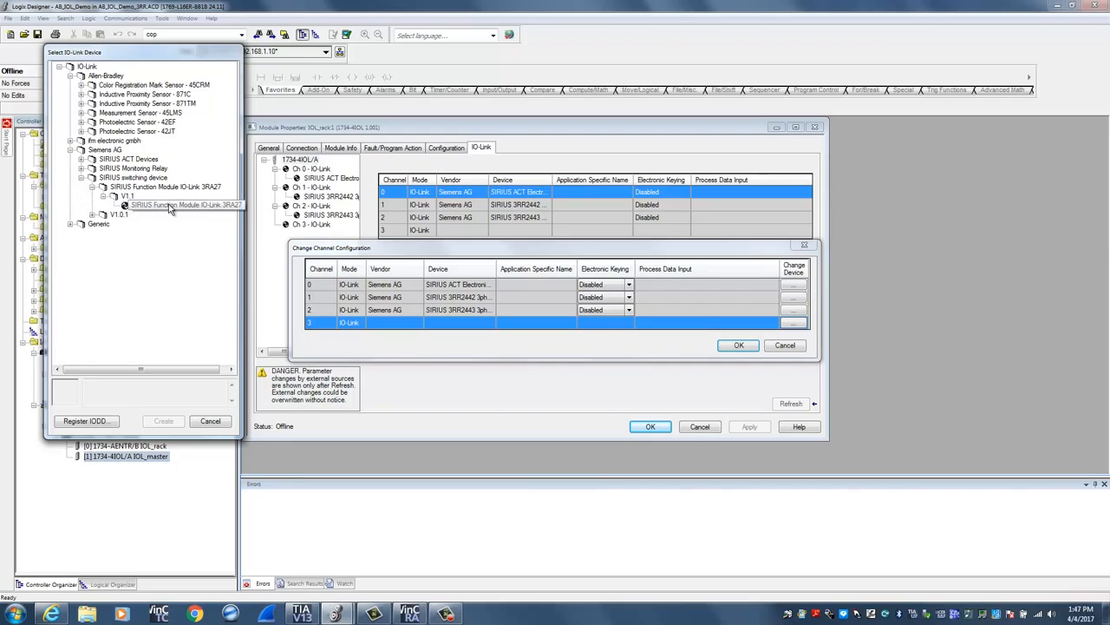
pyautogui.click(188, 205)
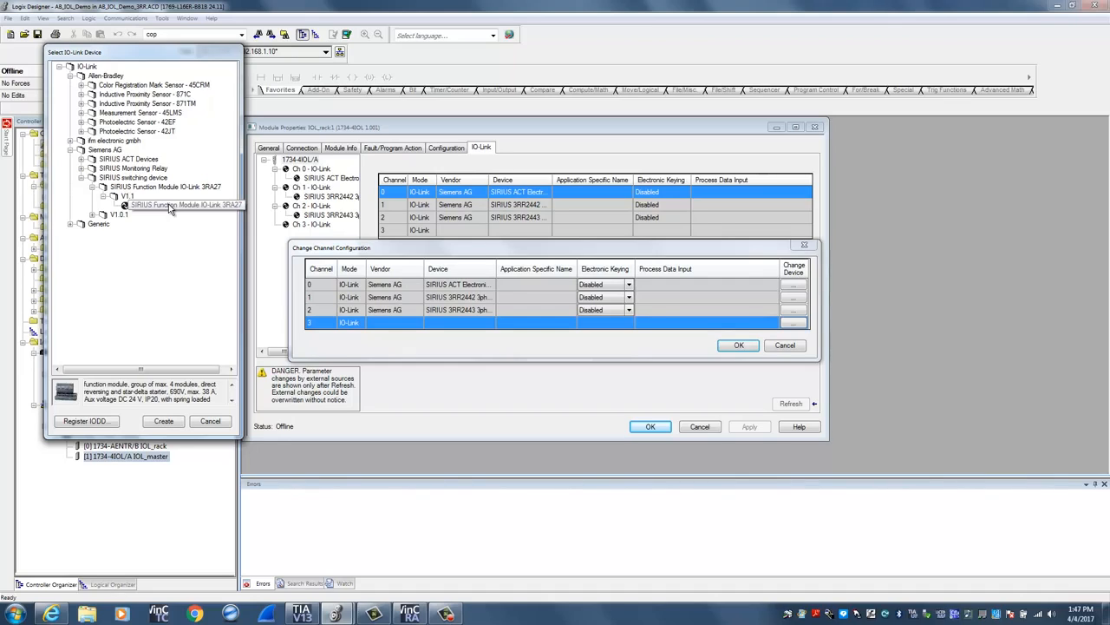
pyautogui.click(173, 204)
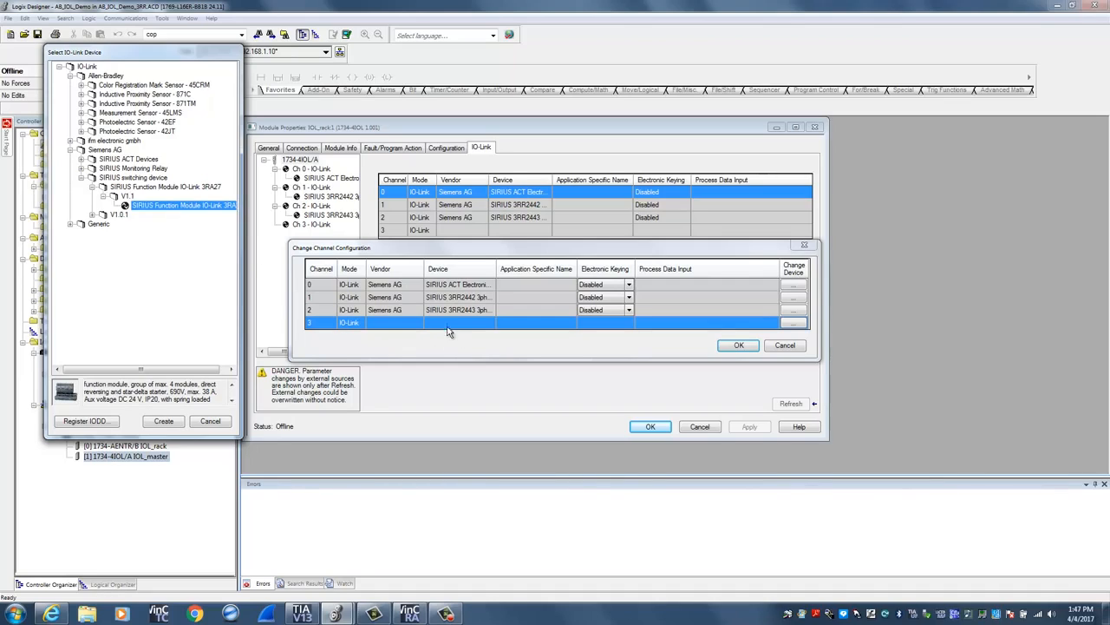
pyautogui.moveTo(168, 361)
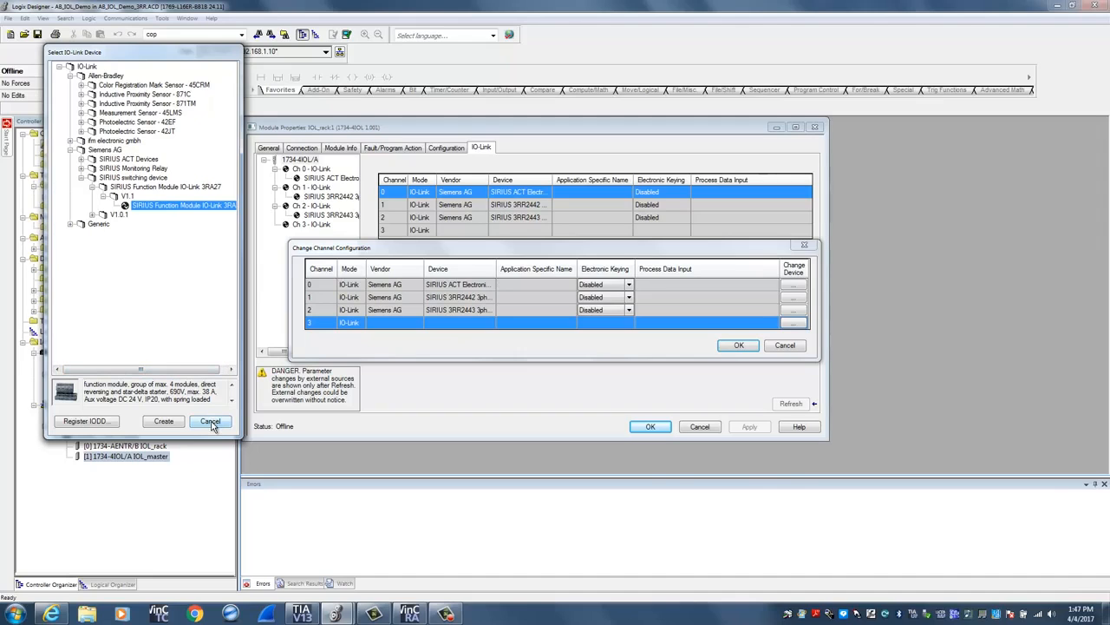
pyautogui.click(211, 421)
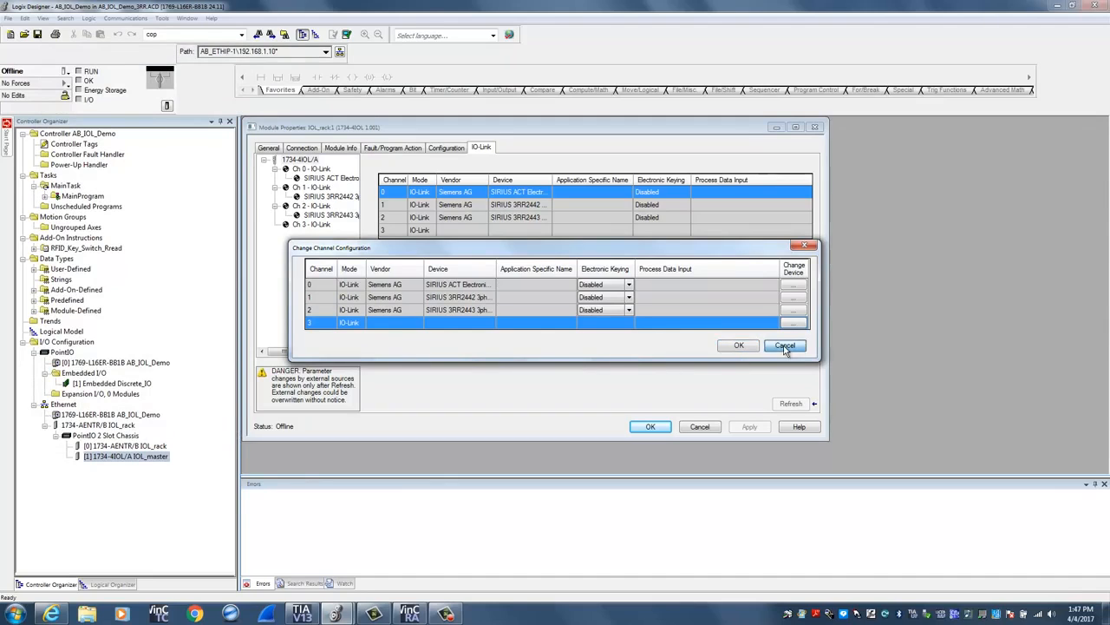
pyautogui.click(784, 345)
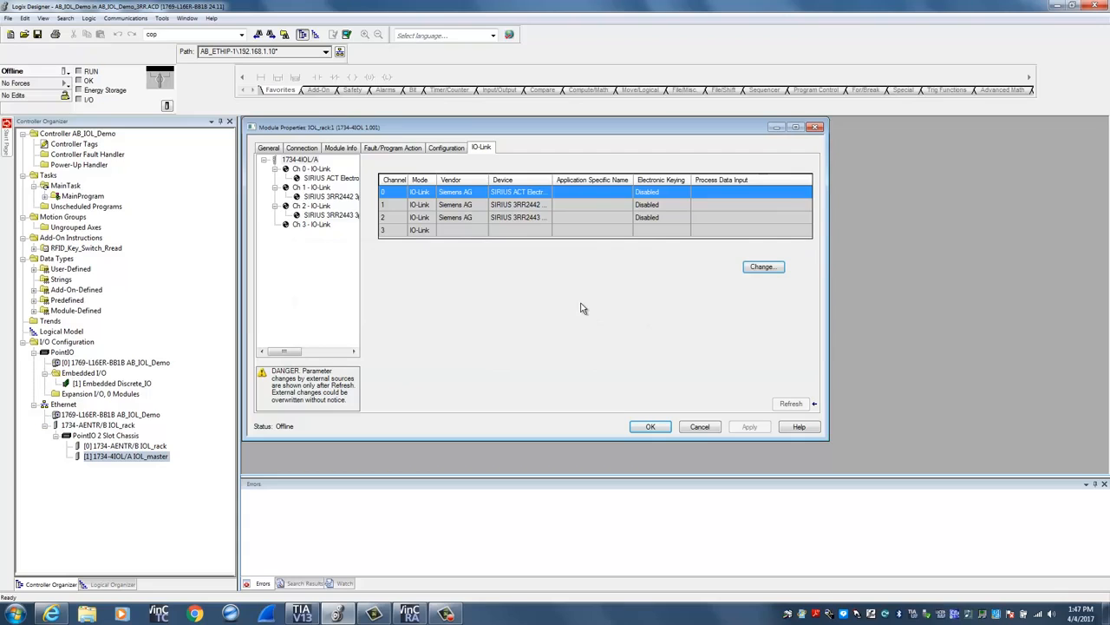
pyautogui.moveTo(589, 302)
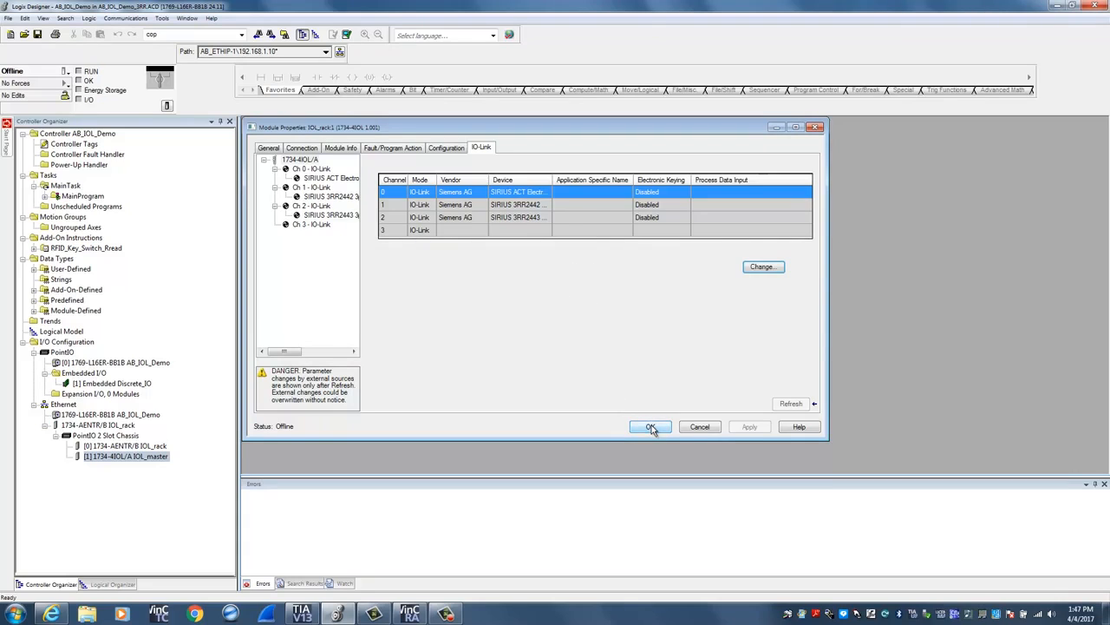
pyautogui.click(651, 426)
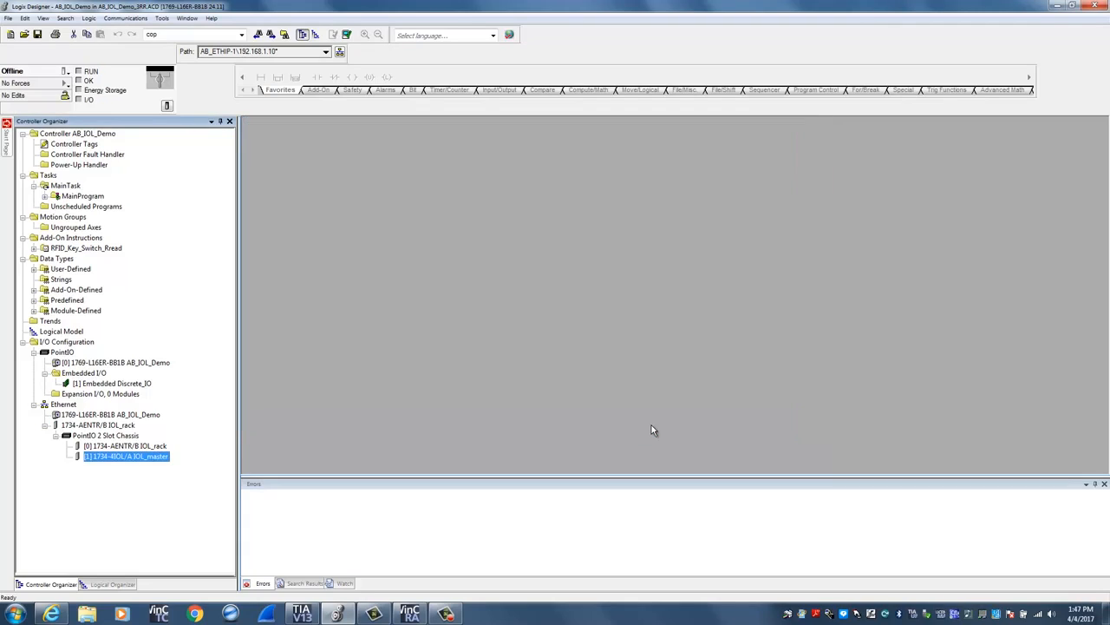
pyautogui.moveTo(227, 154)
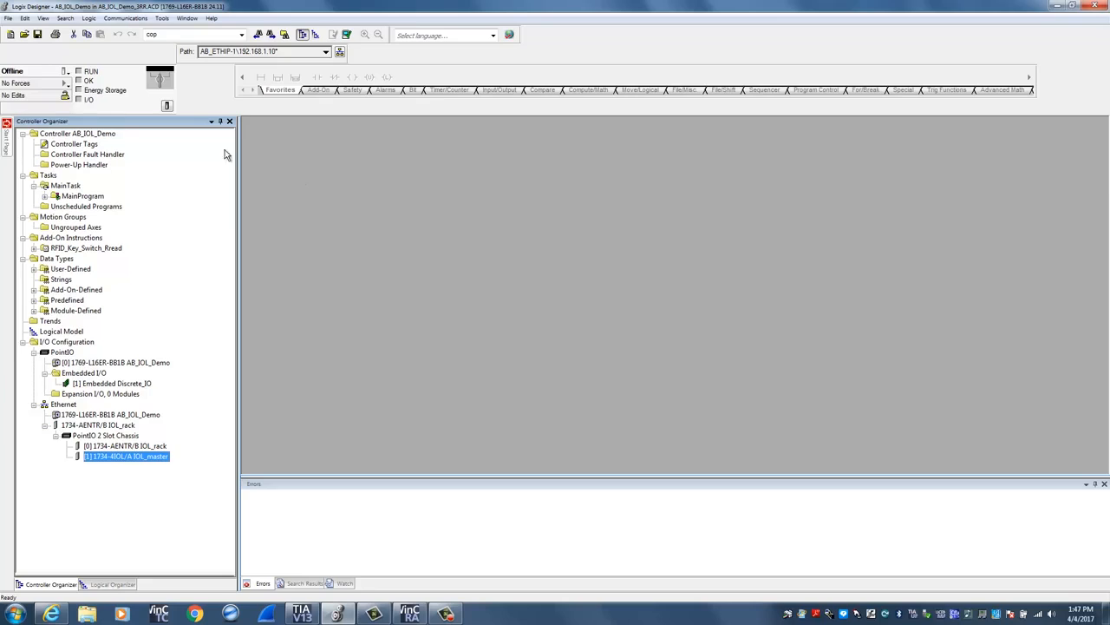
pyautogui.moveTo(73, 144)
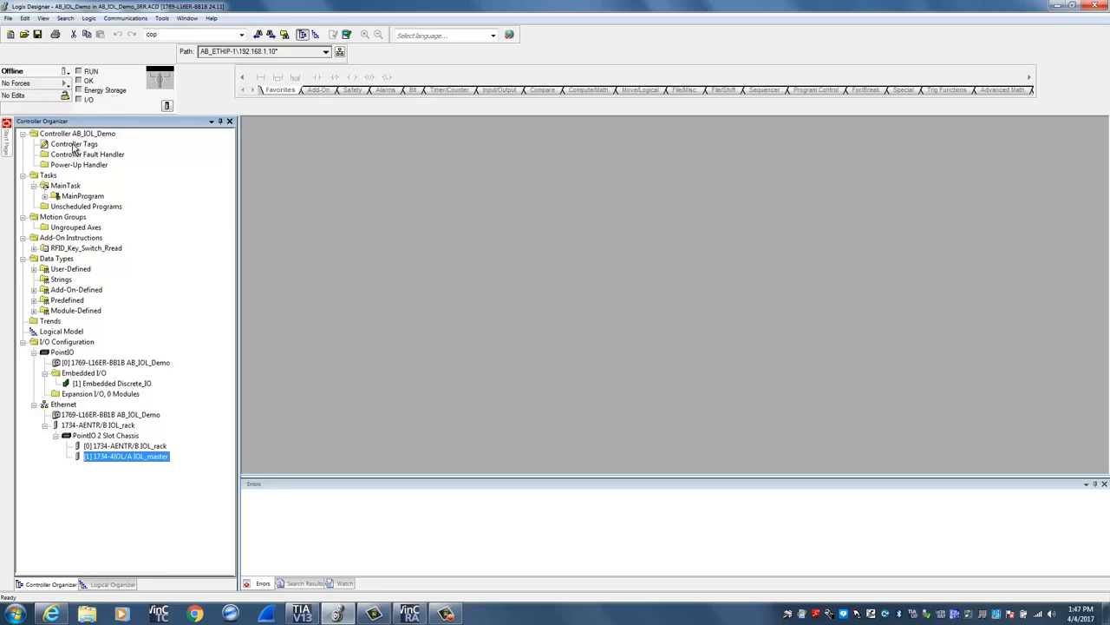
# Open Controller Tags and expand IOL_rack:1:I with its Ch0Data, Ch1Data and Ch2Data bytes
pyautogui.doubleClick(74, 144)
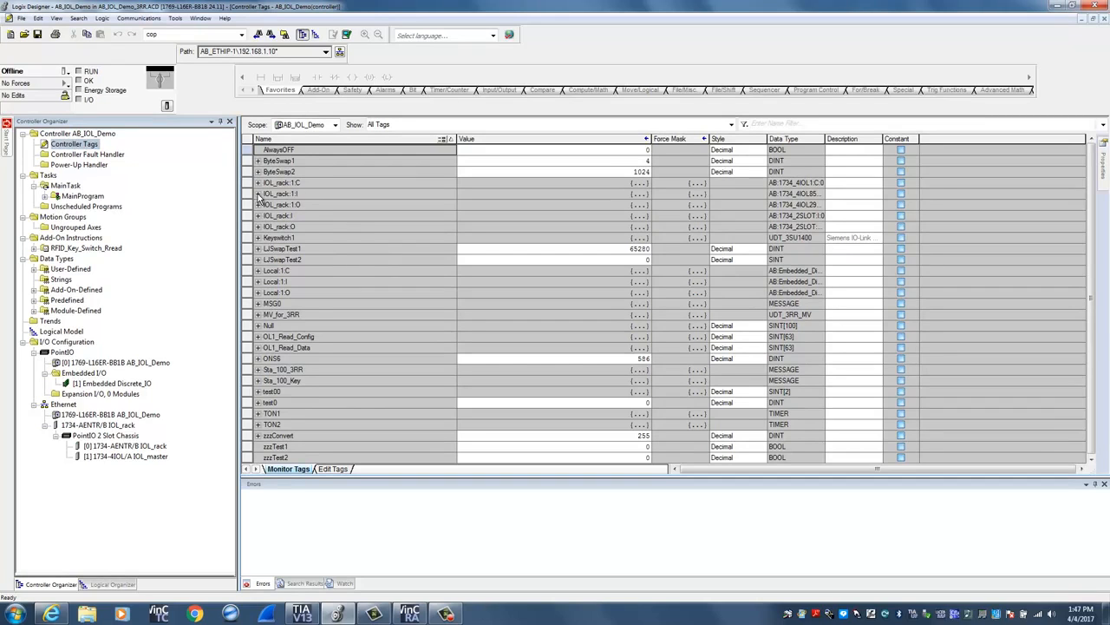
pyautogui.click(258, 193)
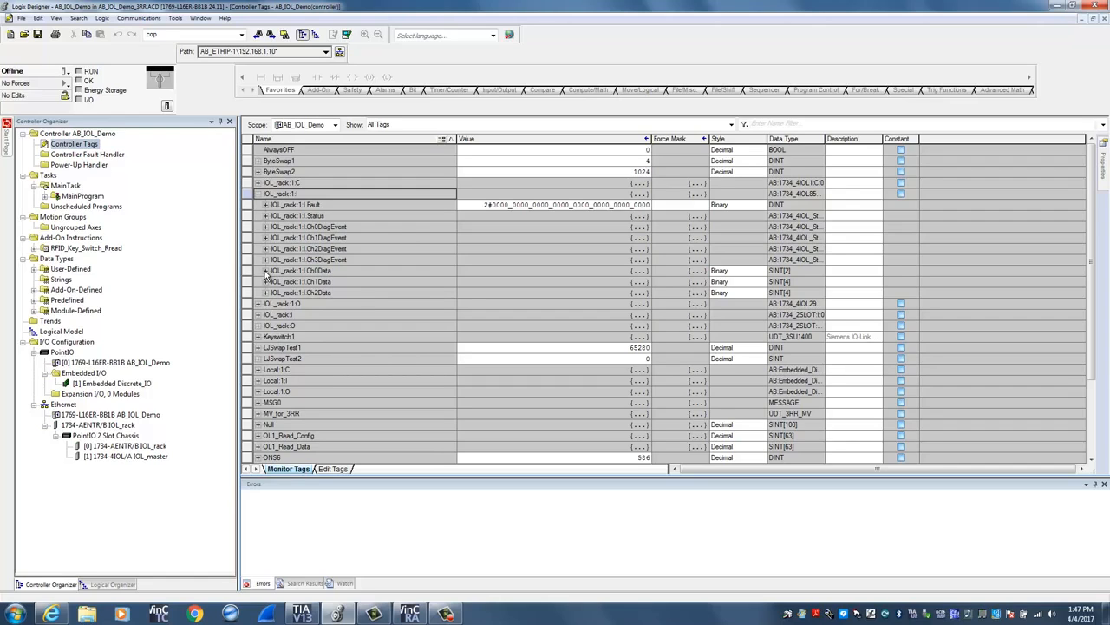
pyautogui.click(265, 270)
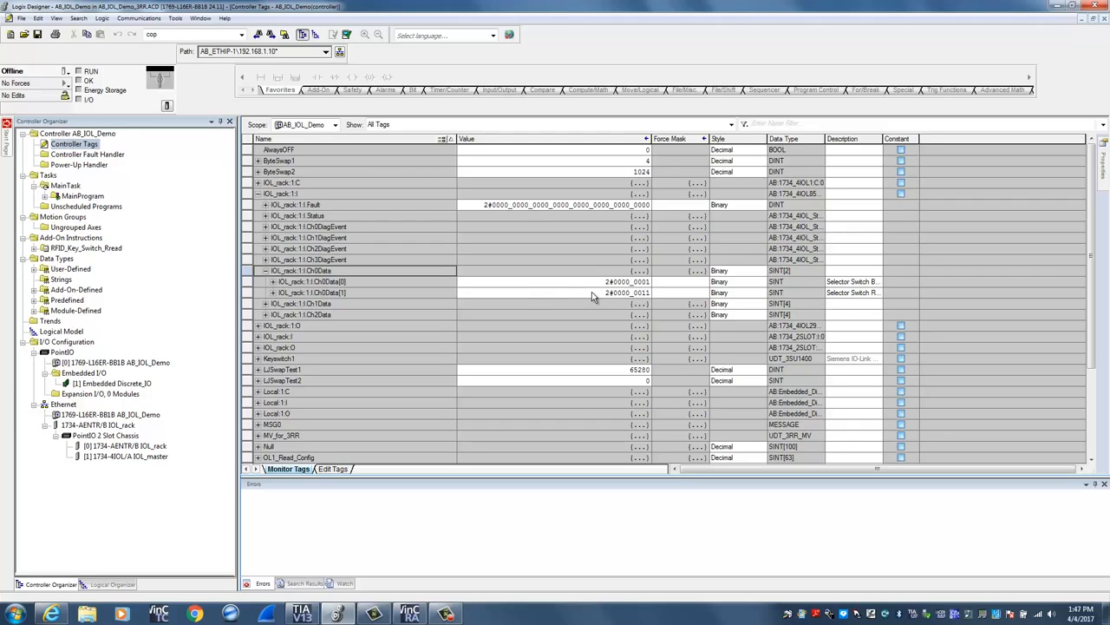
pyautogui.moveTo(370, 288)
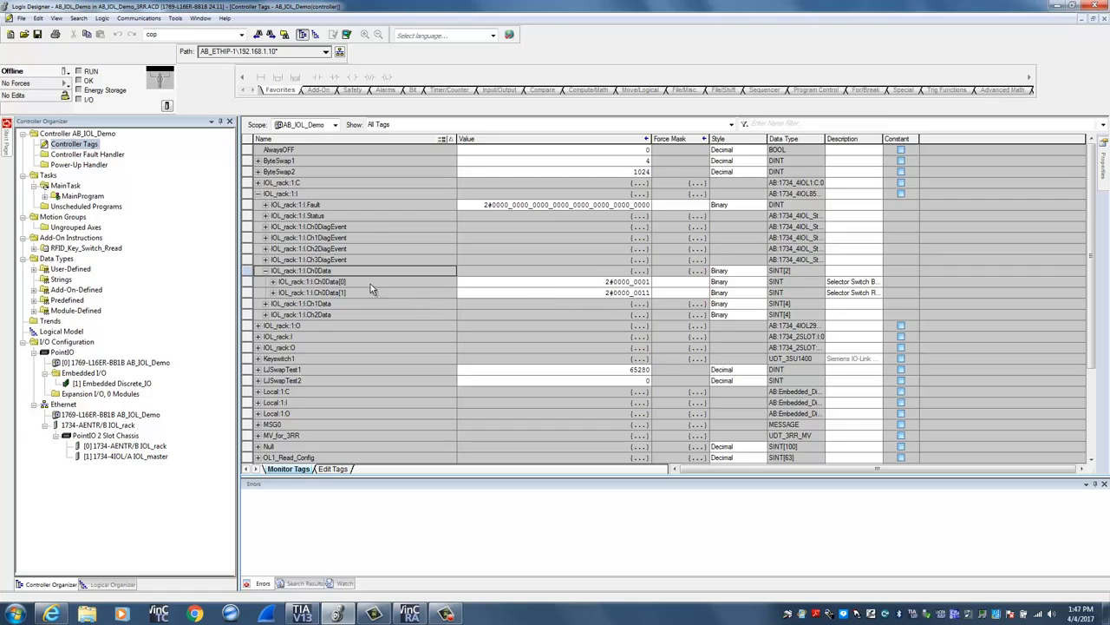
pyautogui.moveTo(354, 296)
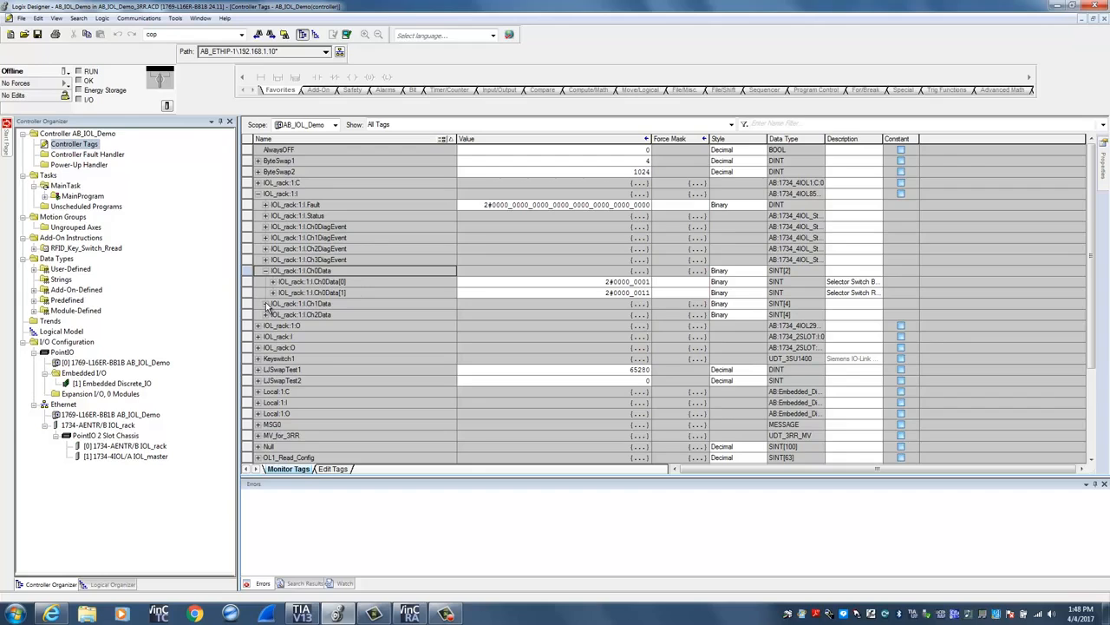
pyautogui.click(266, 303)
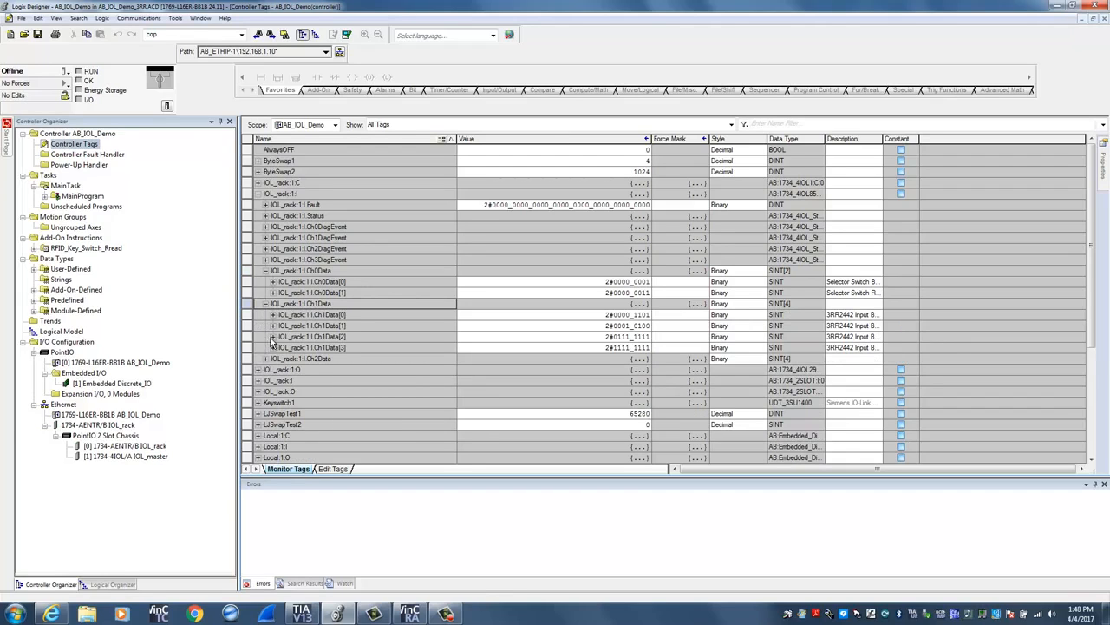
pyautogui.click(265, 358)
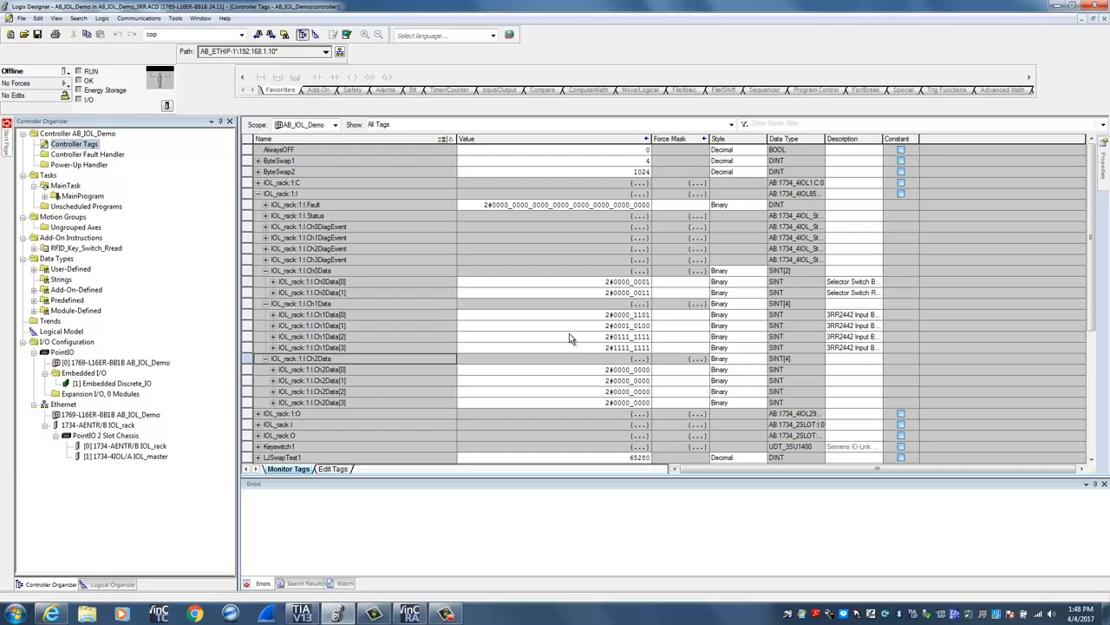
pyautogui.moveTo(52, 258)
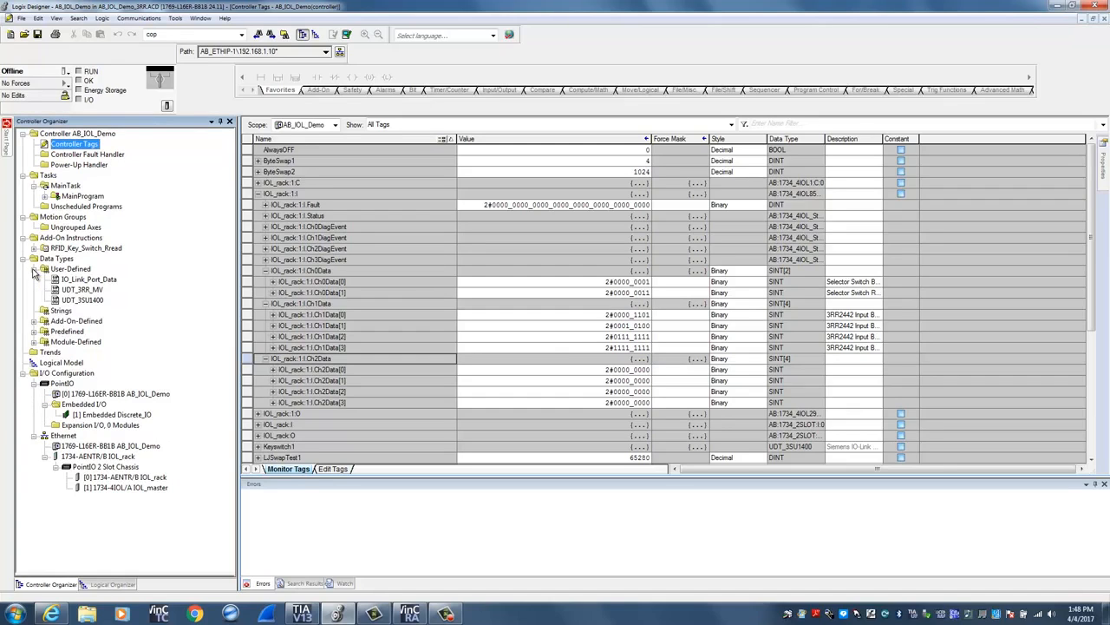
# Under User-Defined data types, view UDT_3SU1400, then open UDT_3RR_MV
pyautogui.click(82, 300)
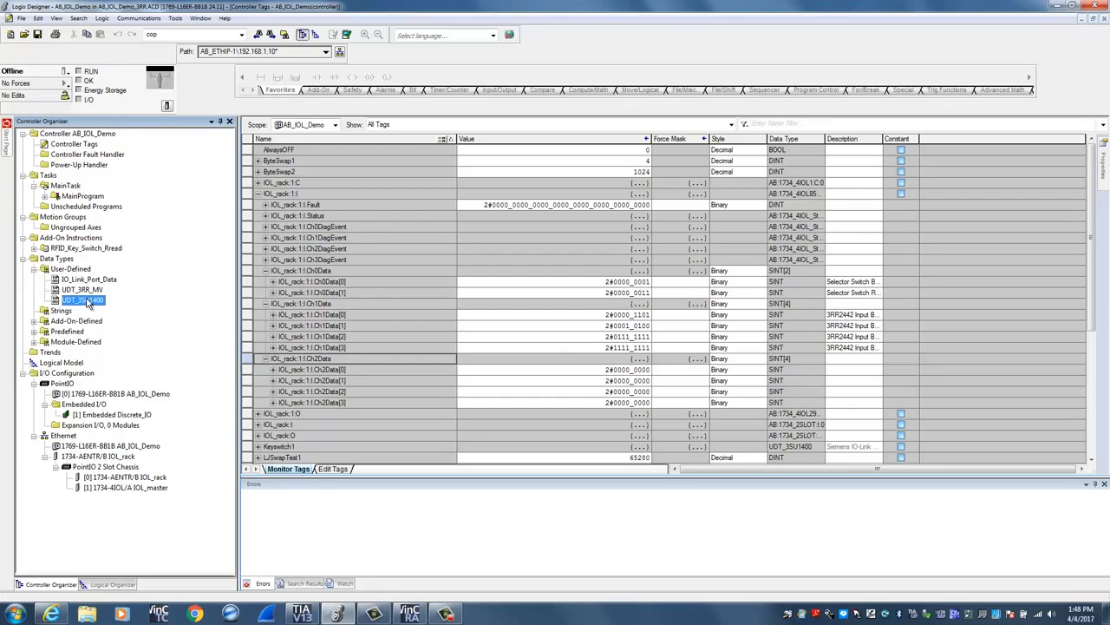
pyautogui.doubleClick(82, 299)
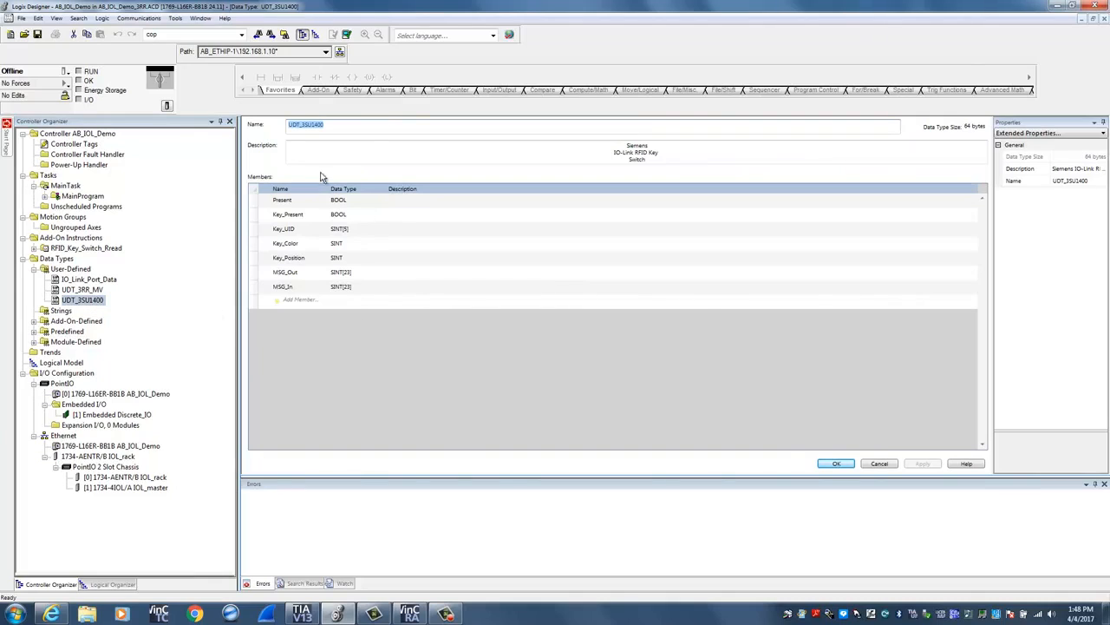
pyautogui.moveTo(289, 298)
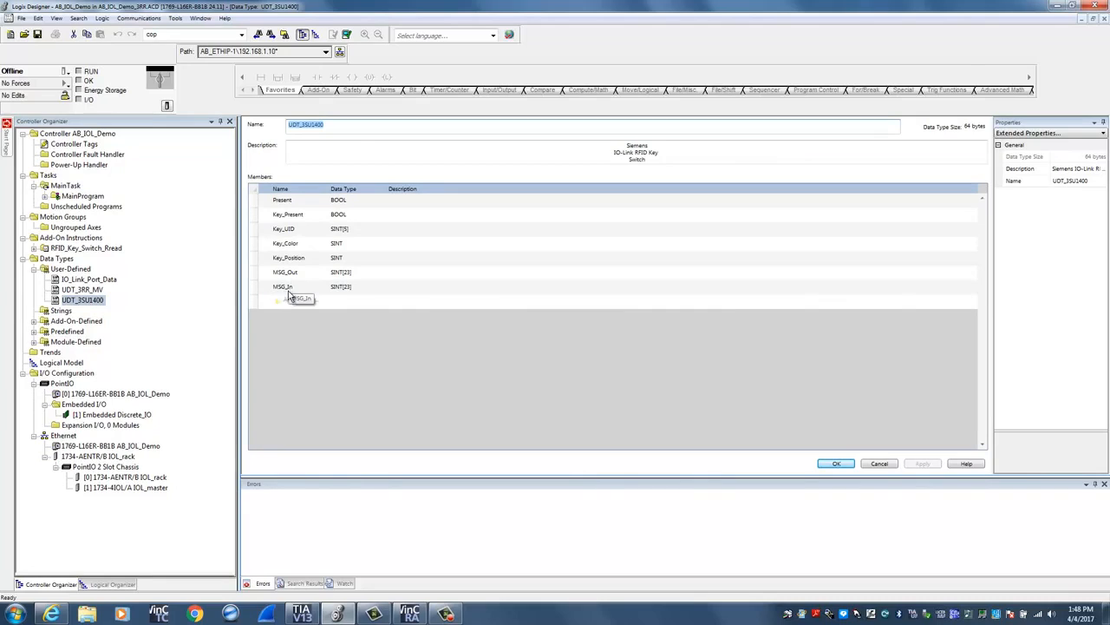
pyautogui.moveTo(388, 310)
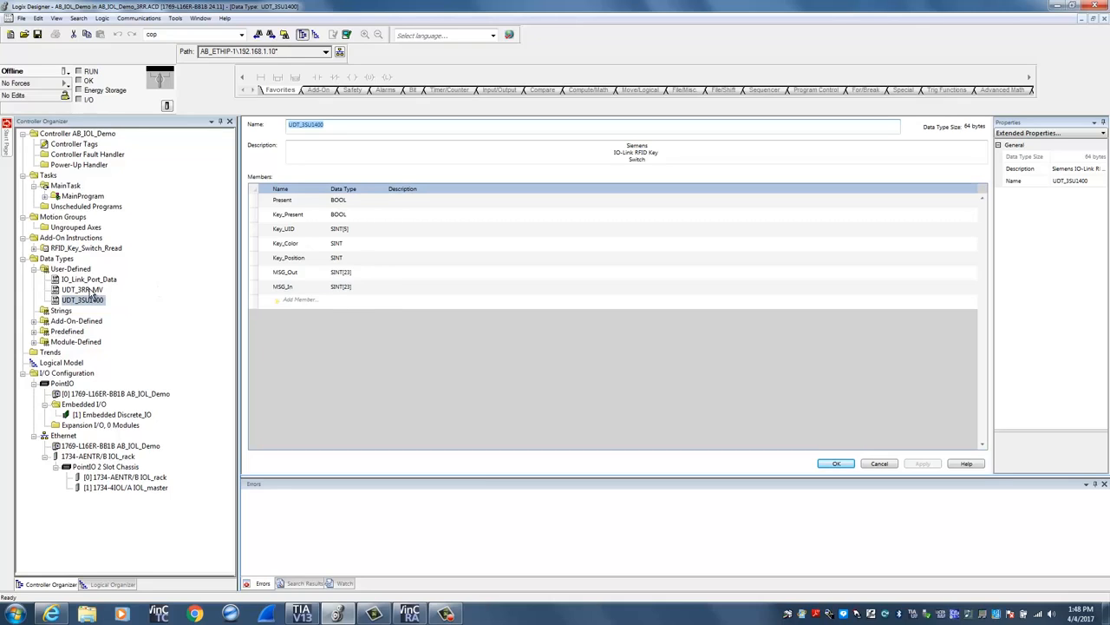
pyautogui.click(82, 289)
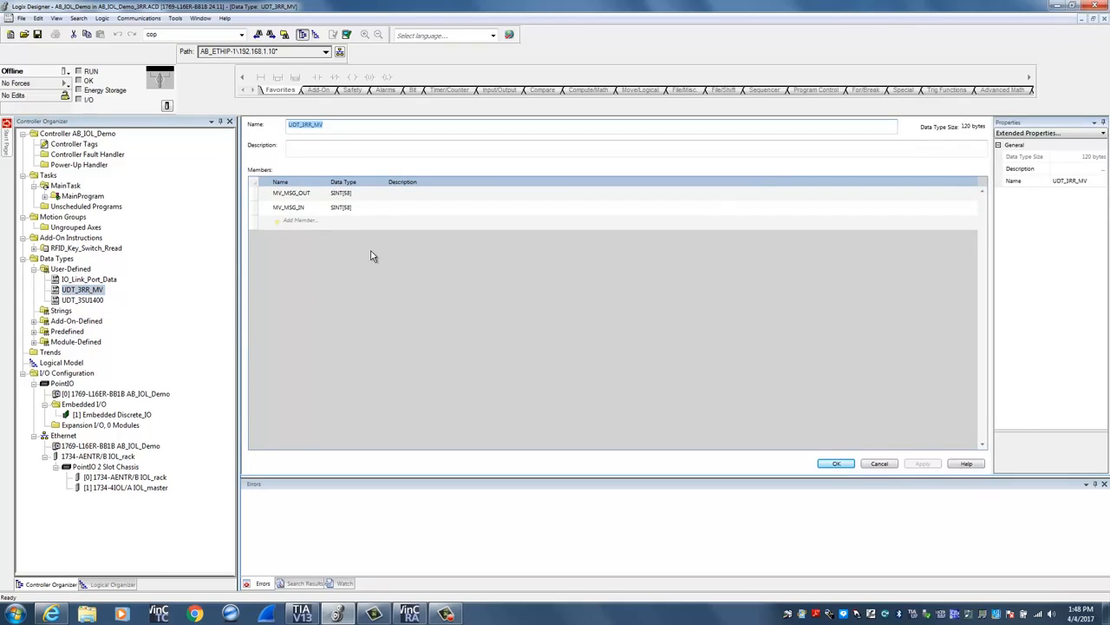
pyautogui.moveTo(362, 214)
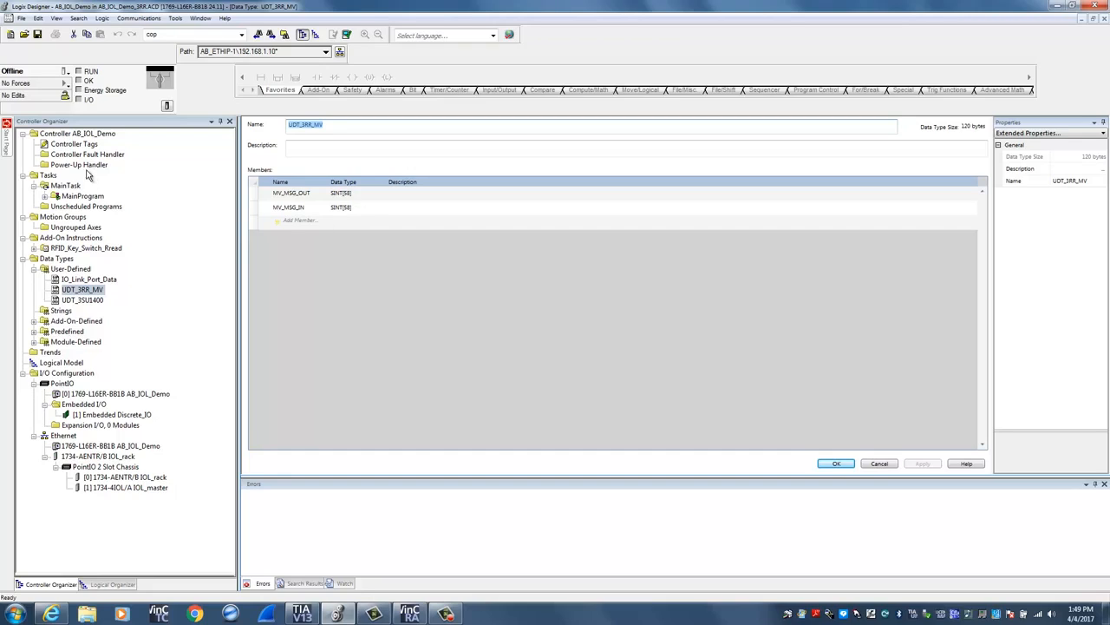
pyautogui.moveTo(74, 147)
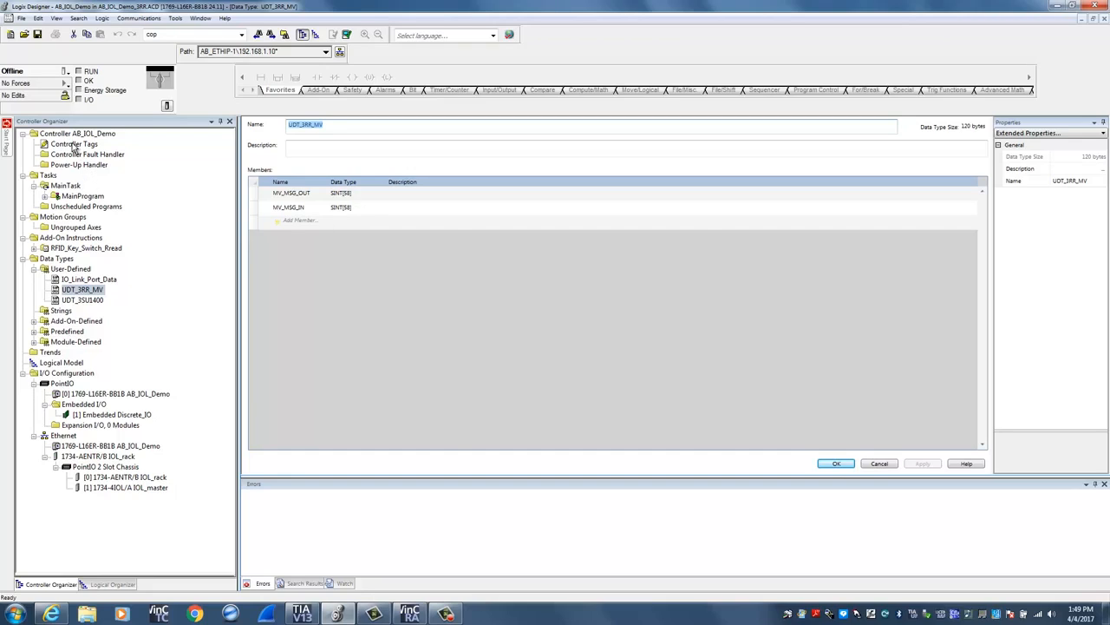
# Reopen Controller Tags and expand the Keyswitch1 UDT_3SU1400 tag to view its members
pyautogui.doubleClick(74, 143)
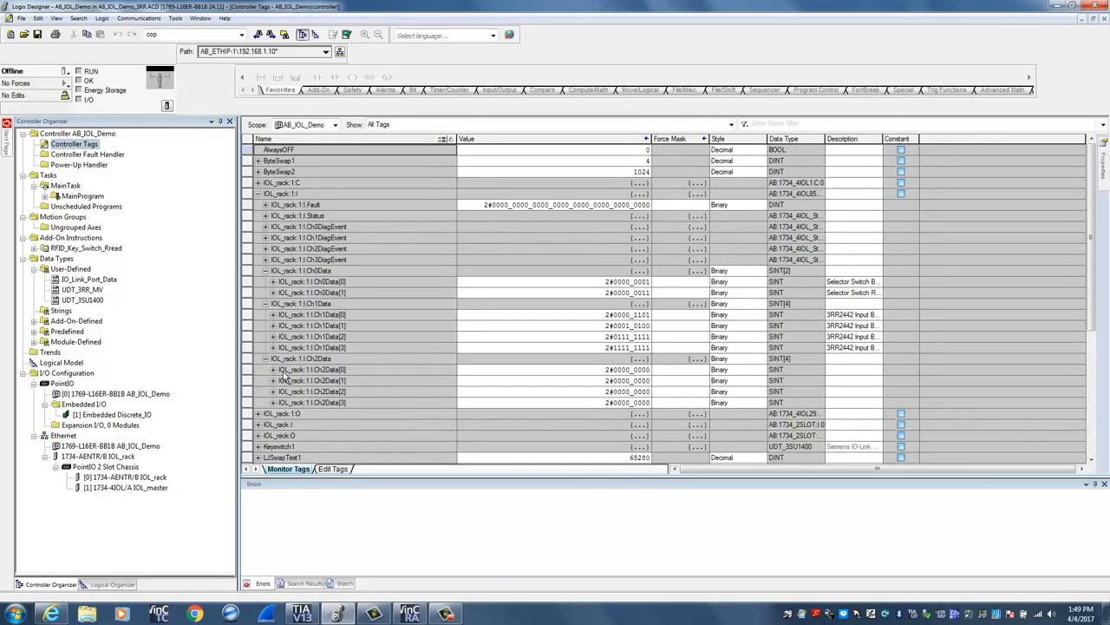
pyautogui.moveTo(1094, 459)
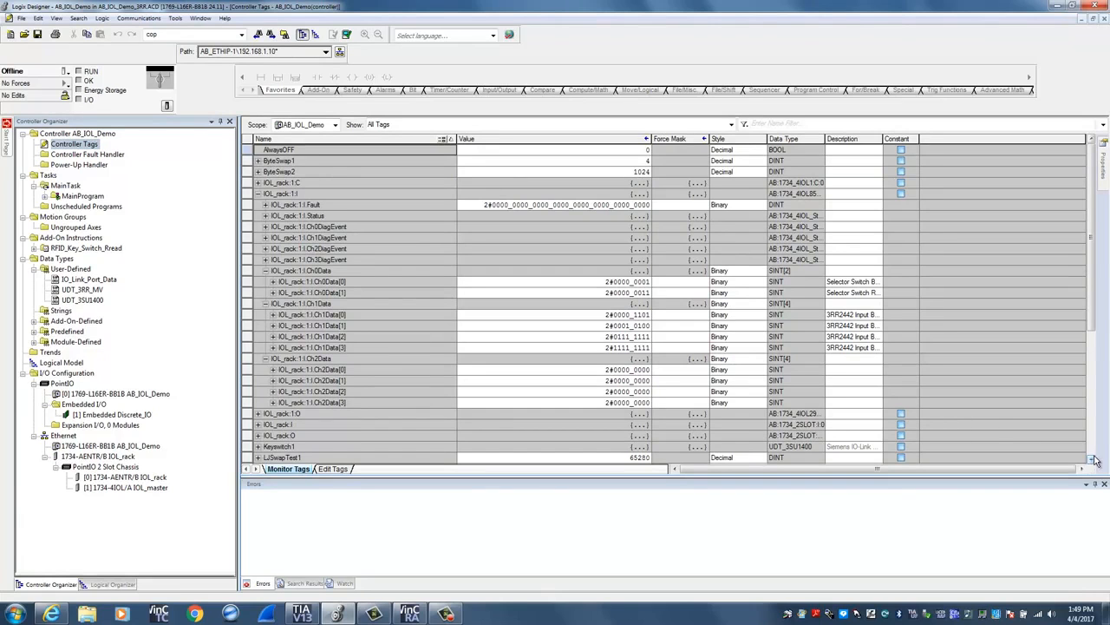
pyautogui.scroll(-3)
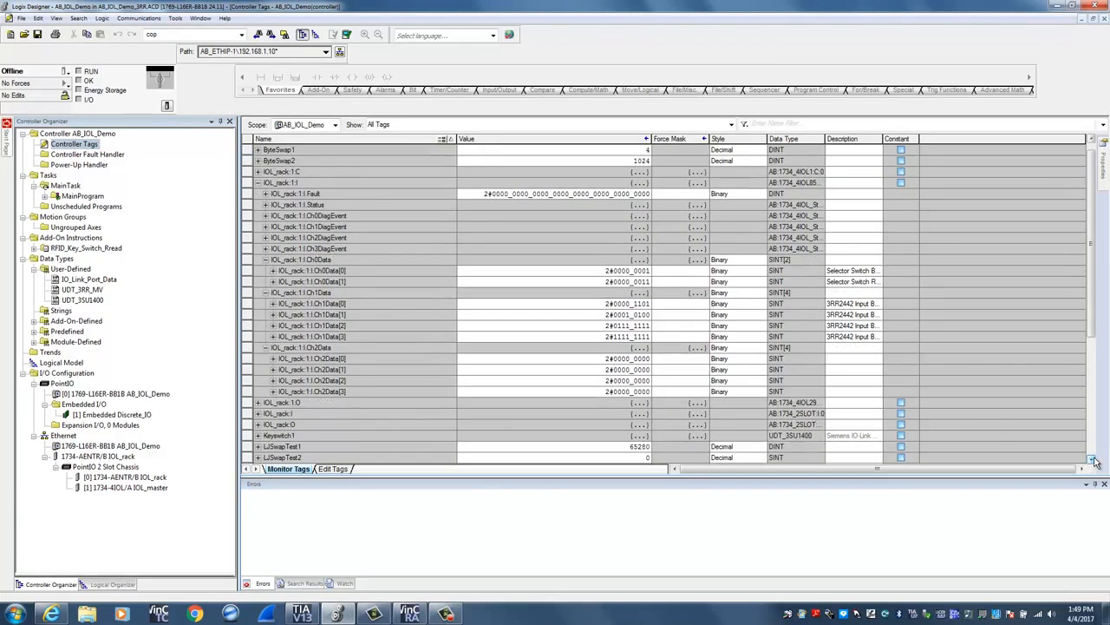
pyautogui.scroll(-3)
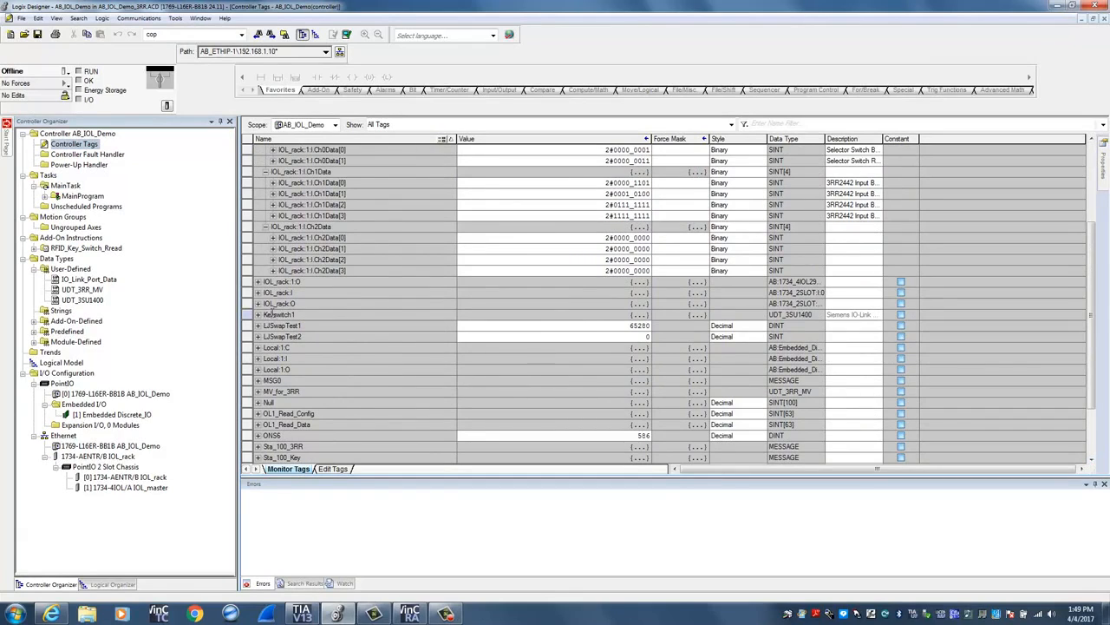
pyautogui.click(258, 314)
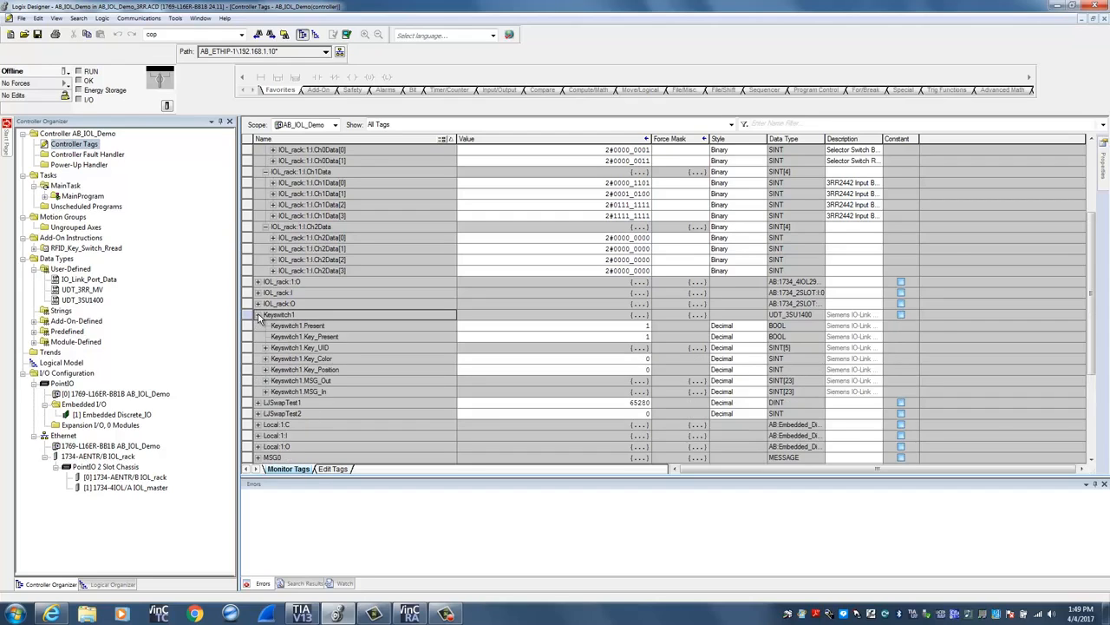
pyautogui.moveTo(363, 373)
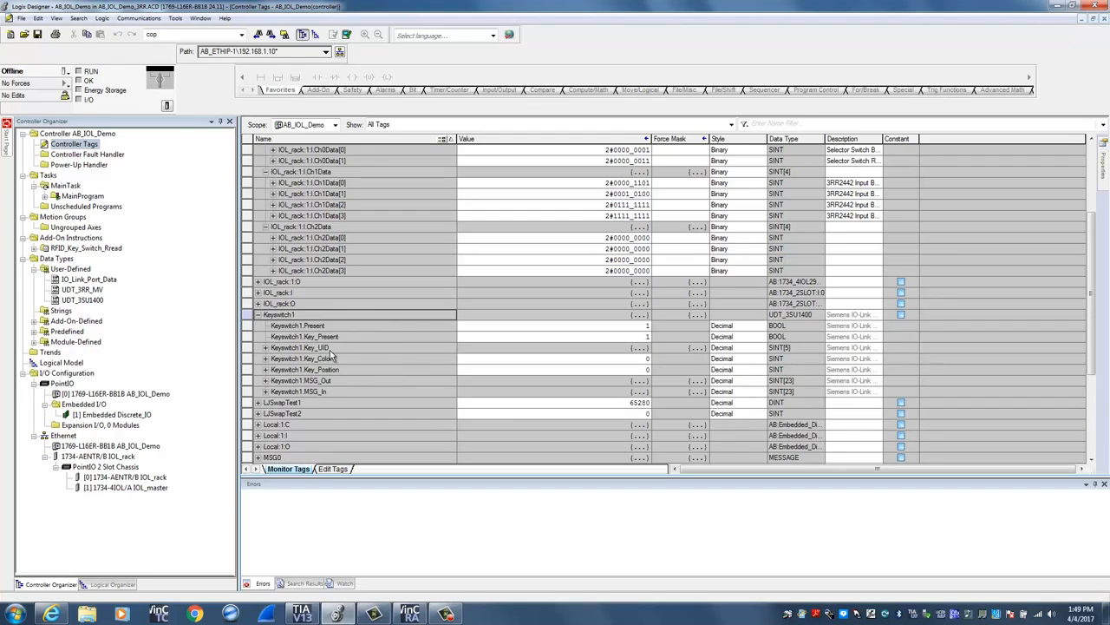
pyautogui.moveTo(1048, 442)
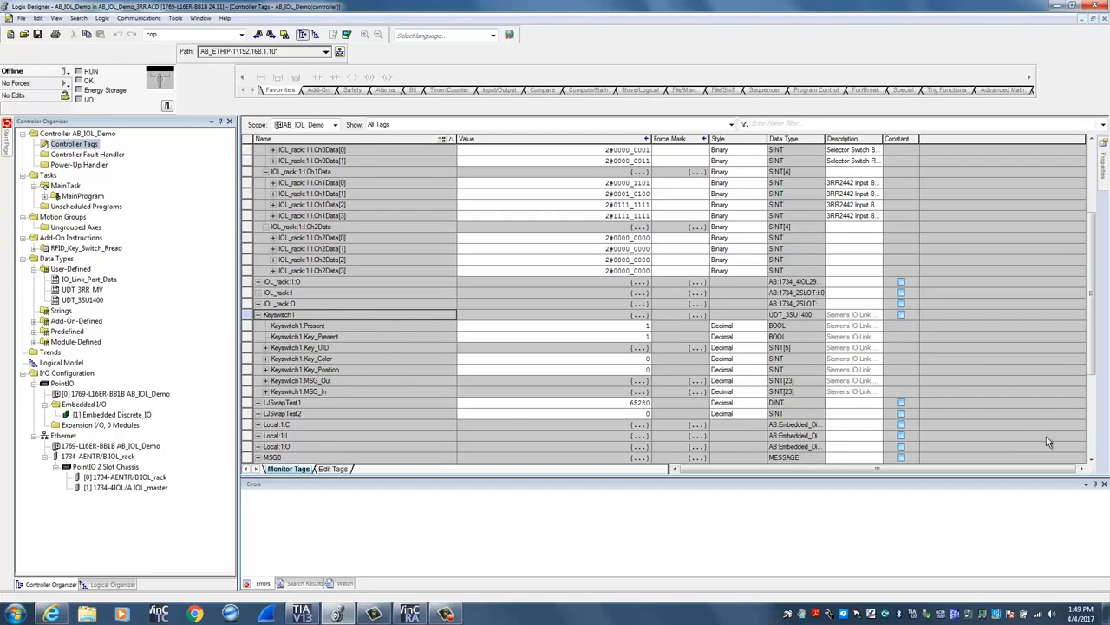
pyautogui.click(1092, 459)
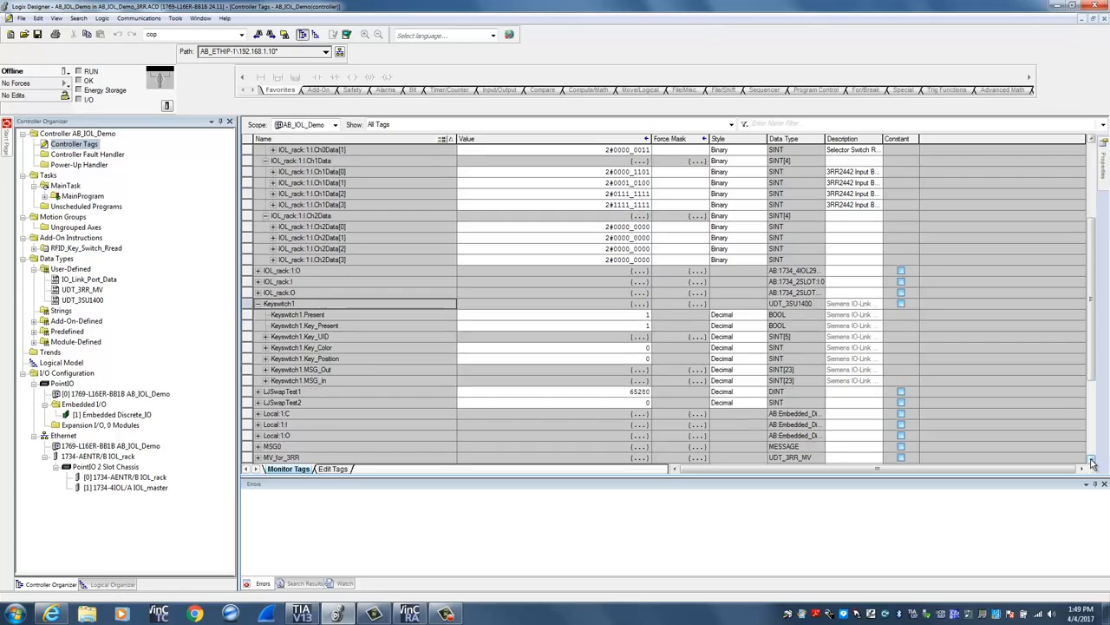
pyautogui.scroll(-3)
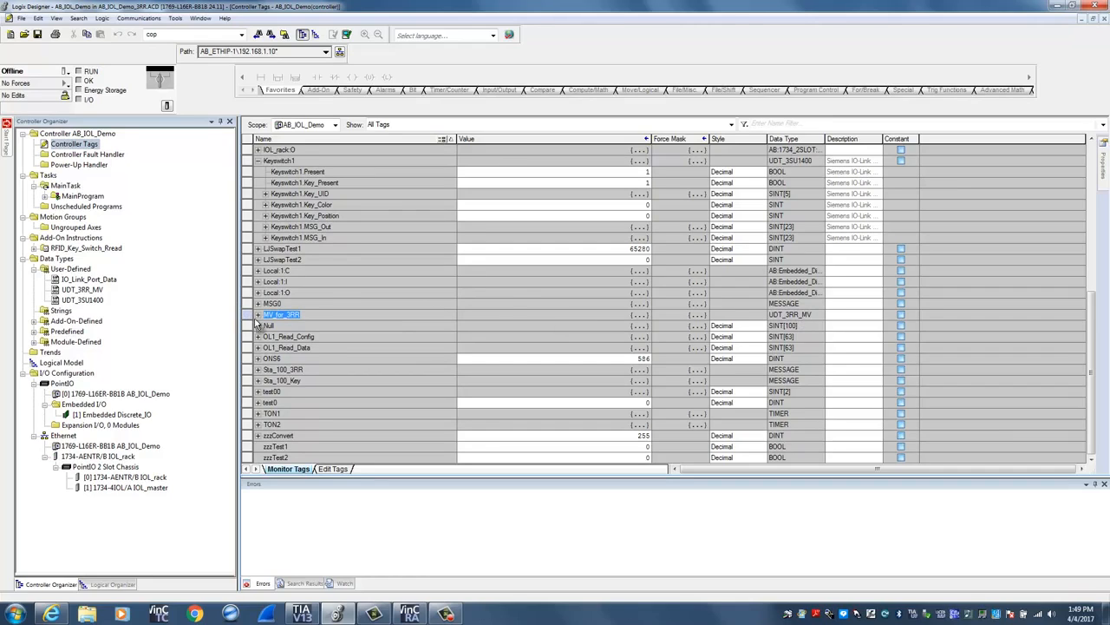
# Expand MV_for_3RR and its MV_MSG_IN SINT[58] array to check the zero bytes
pyautogui.click(257, 314)
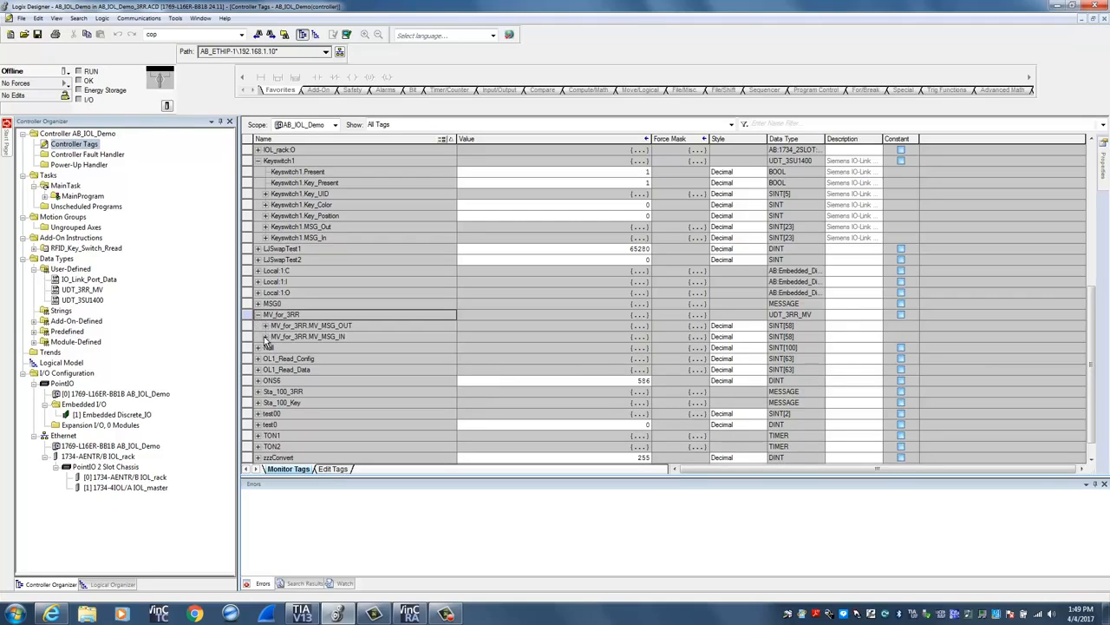
pyautogui.click(266, 337)
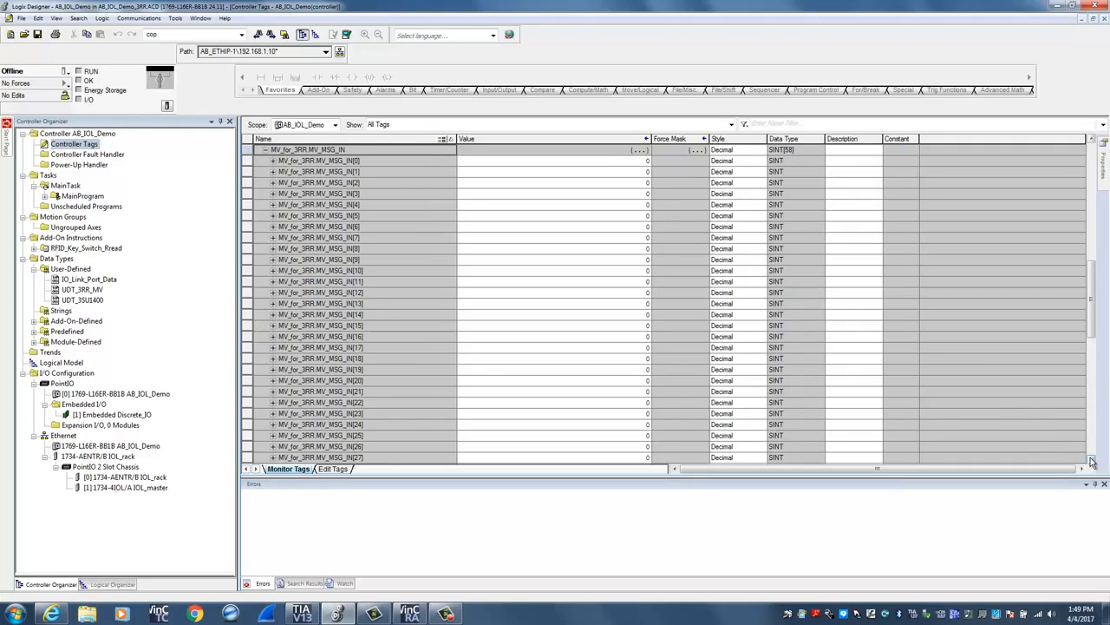
pyautogui.scroll(-3)
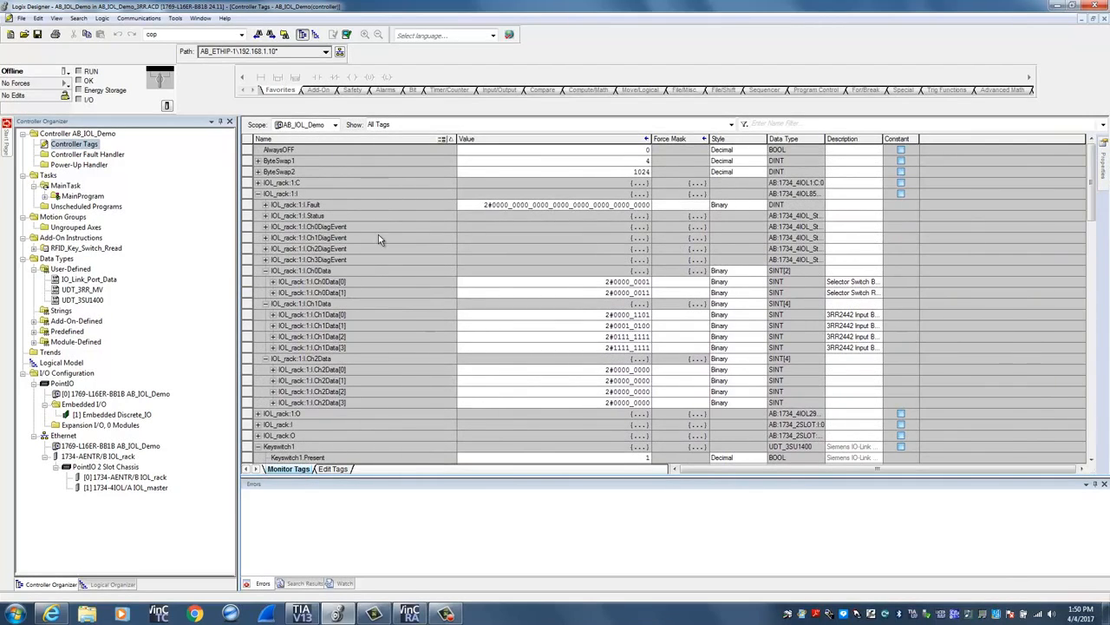
pyautogui.moveTo(122, 197)
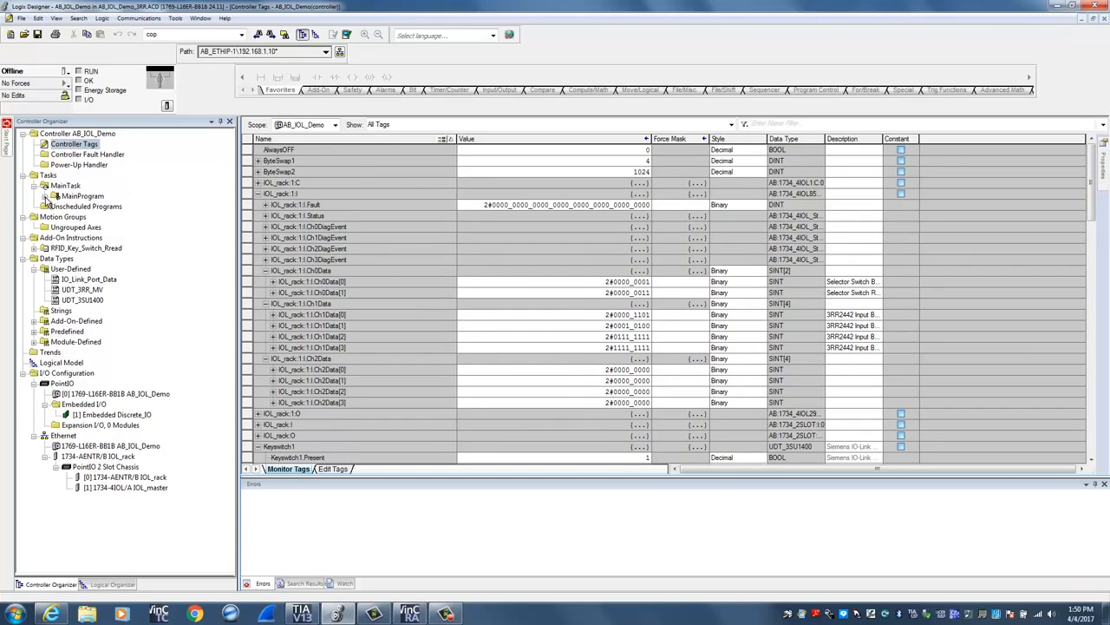
# Open the 846_RFID_Keyswitch ladder routine under MainProgram
pyautogui.click(45, 195)
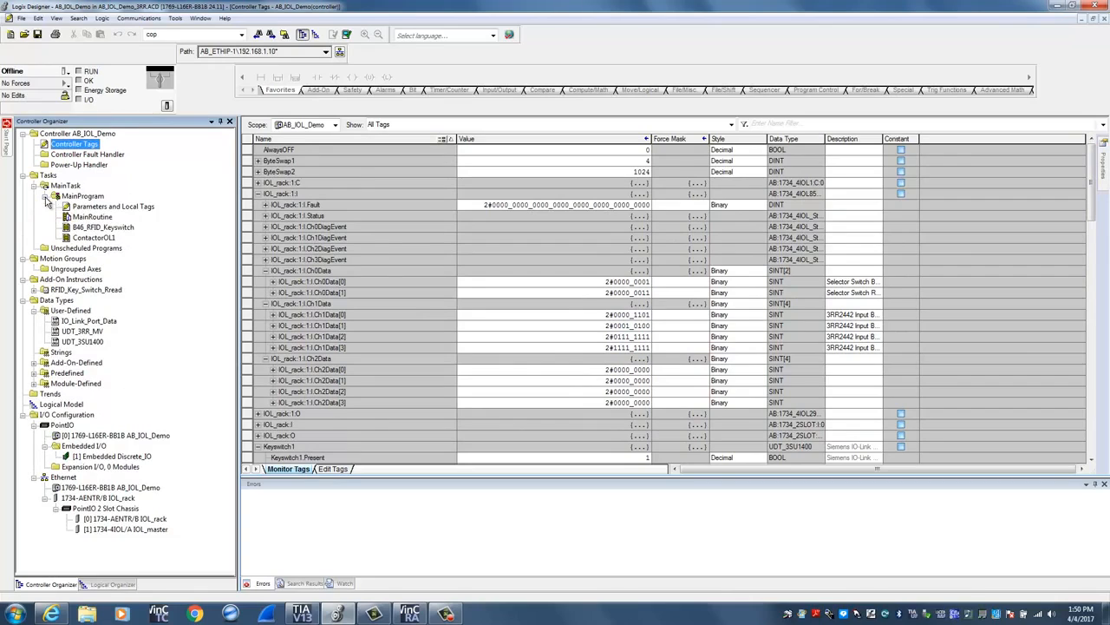
pyautogui.moveTo(110, 232)
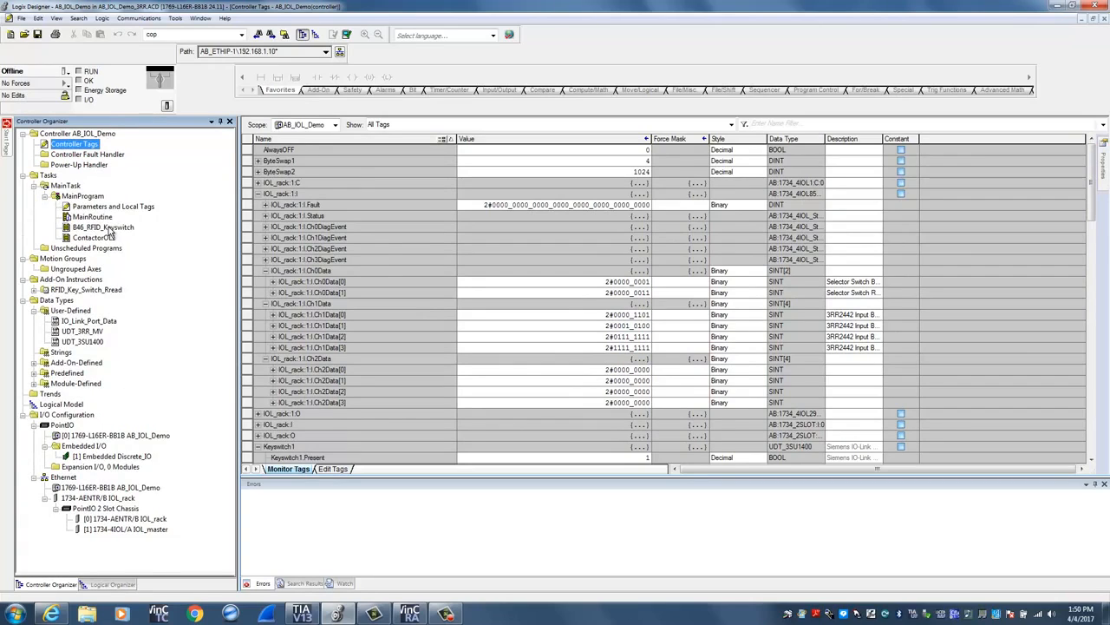
pyautogui.doubleClick(103, 227)
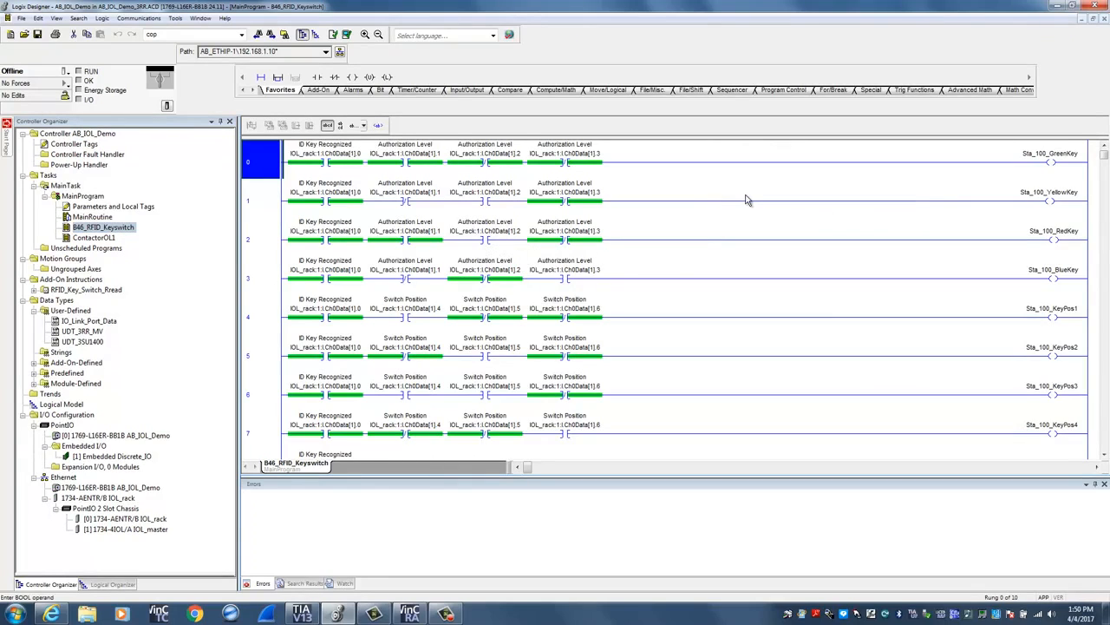
pyautogui.moveTo(737, 341)
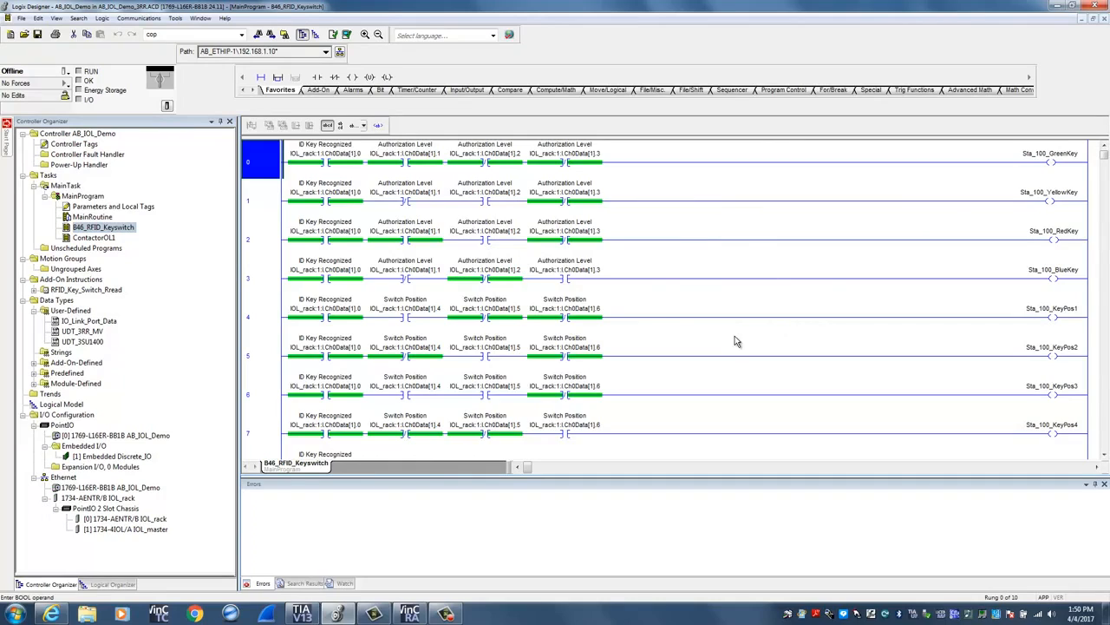
pyautogui.moveTo(736, 341)
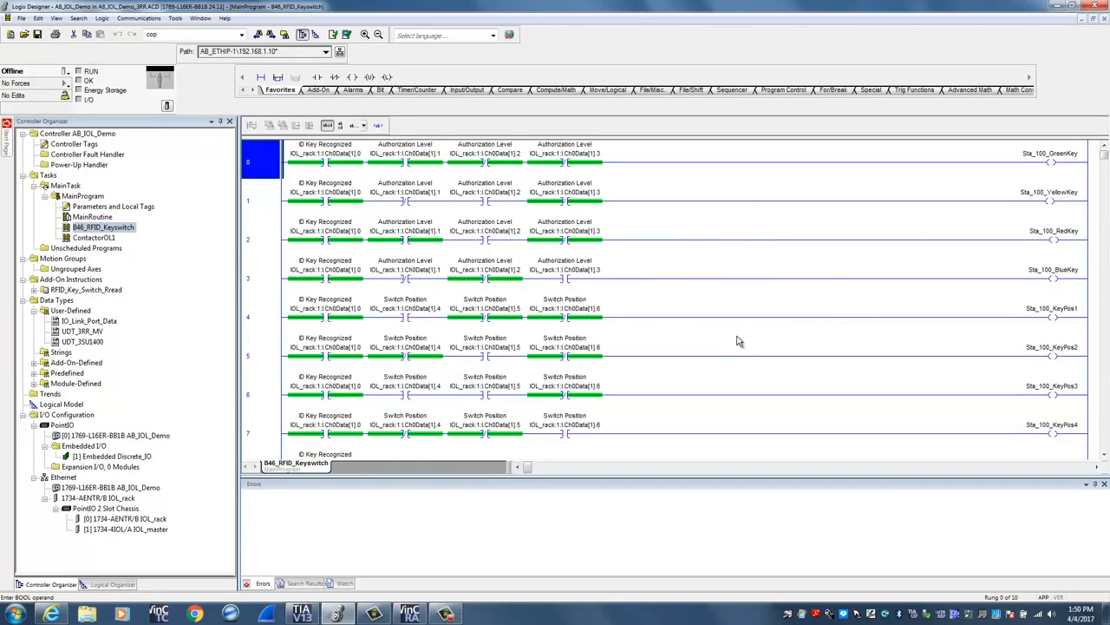
pyautogui.moveTo(1056, 171)
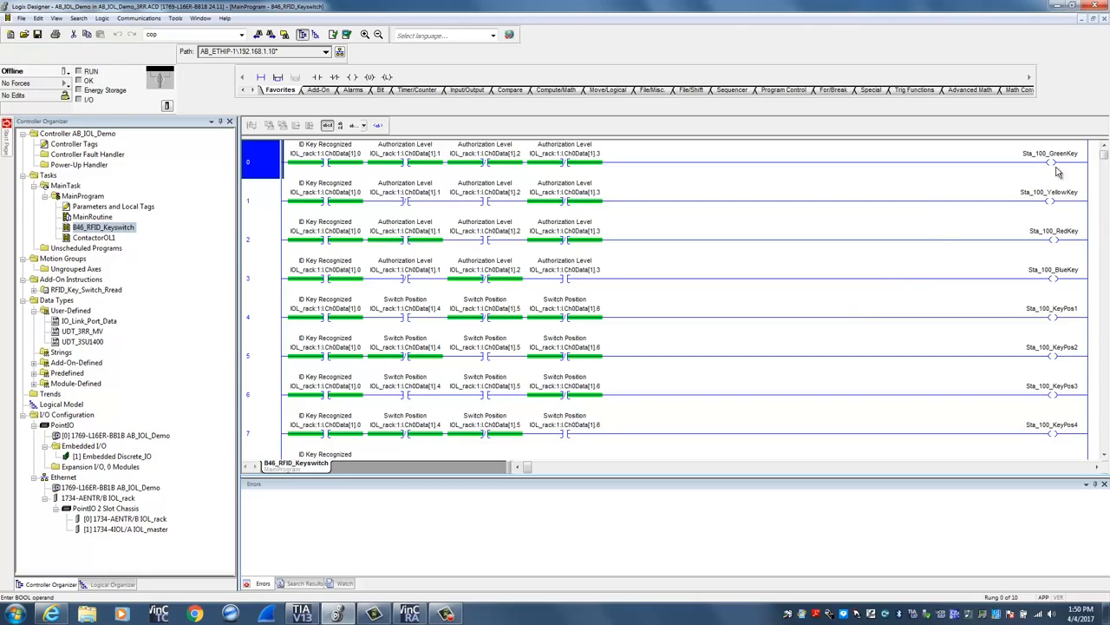
pyautogui.moveTo(1050, 192)
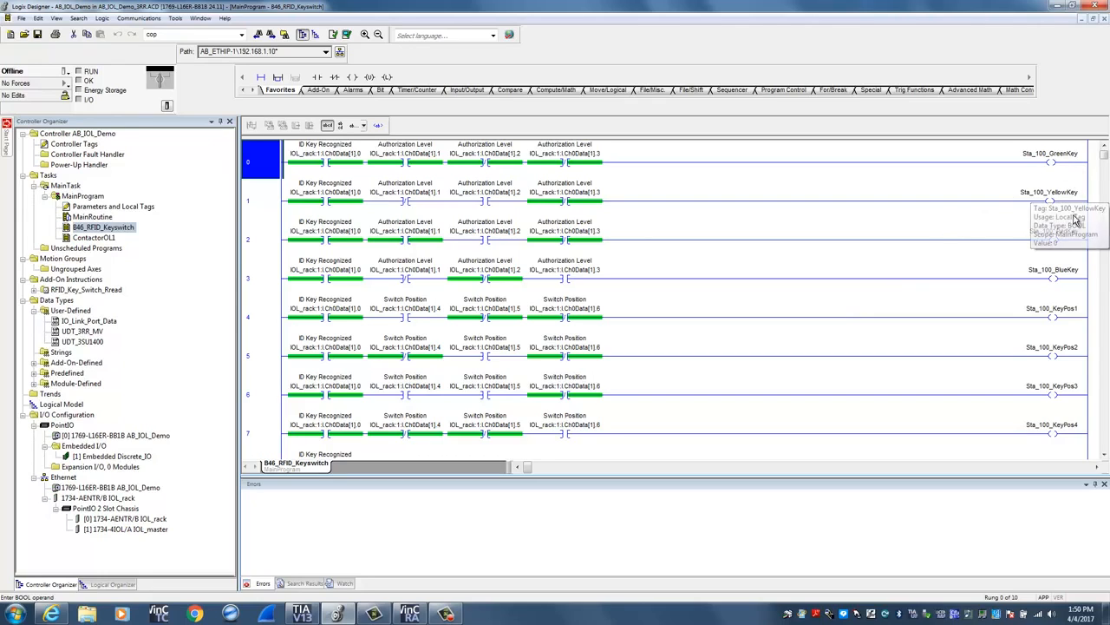
pyautogui.moveTo(983, 269)
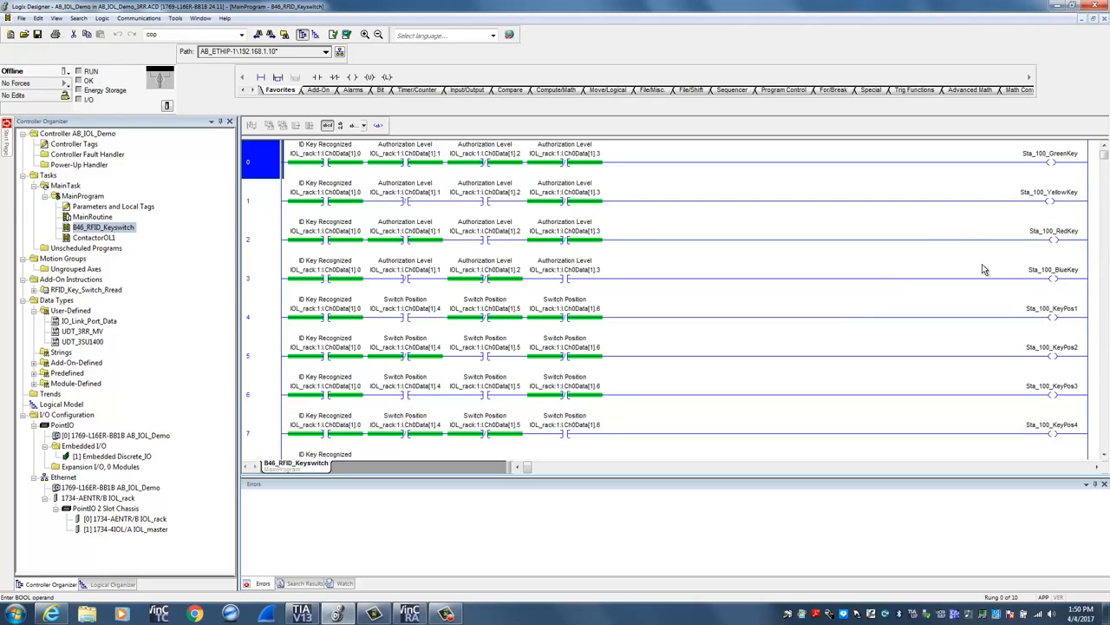
pyautogui.moveTo(993, 270)
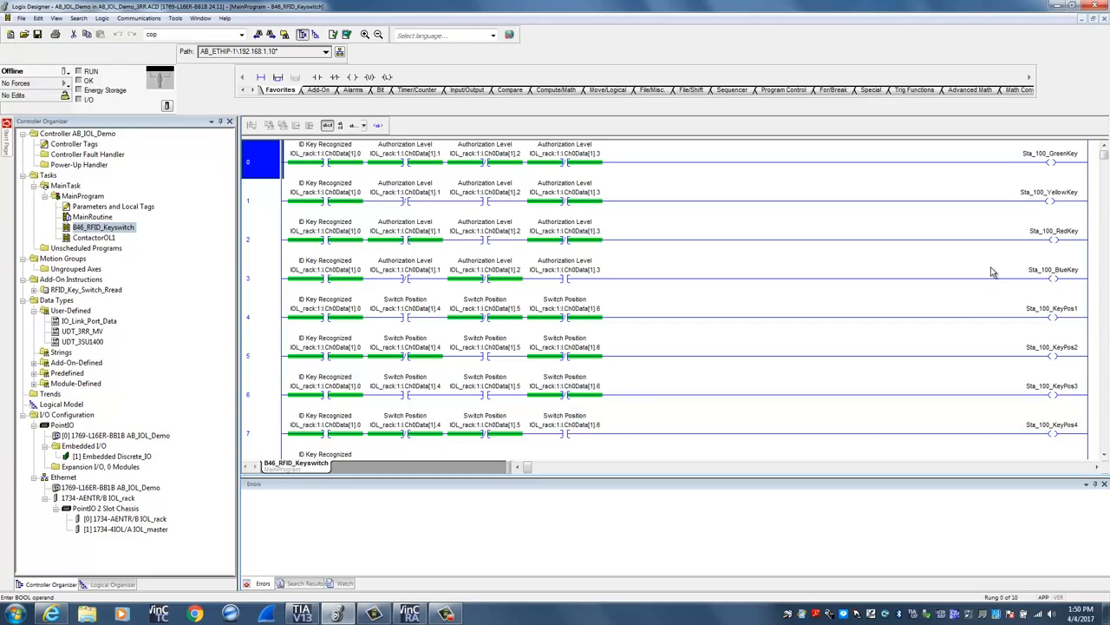
pyautogui.moveTo(990, 311)
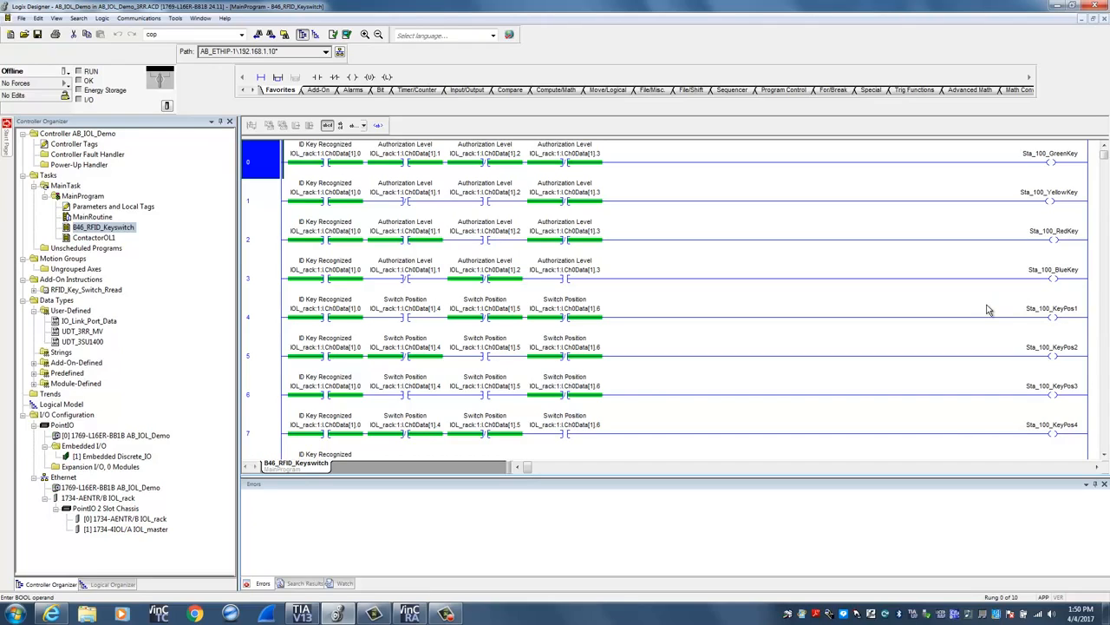
pyautogui.moveTo(1002, 313)
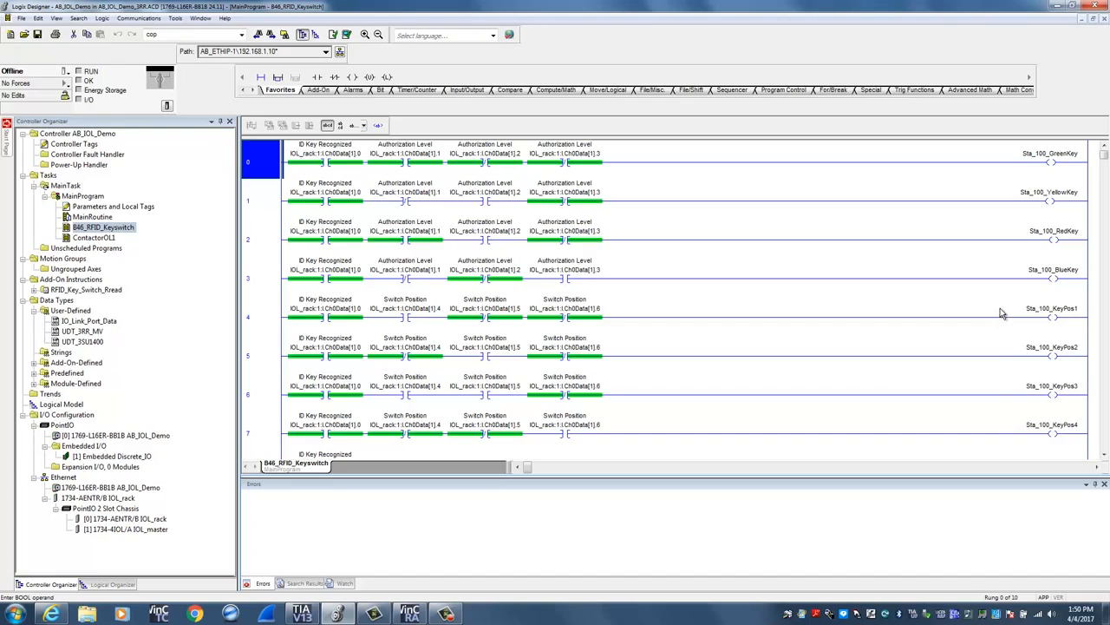
pyautogui.moveTo(996, 419)
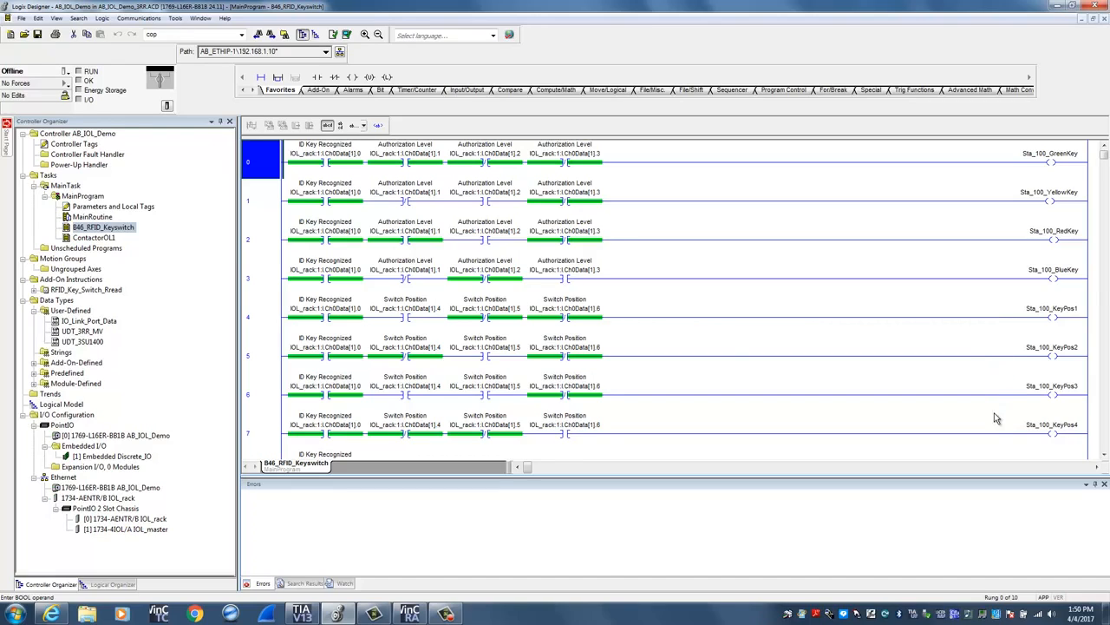
pyautogui.moveTo(996, 432)
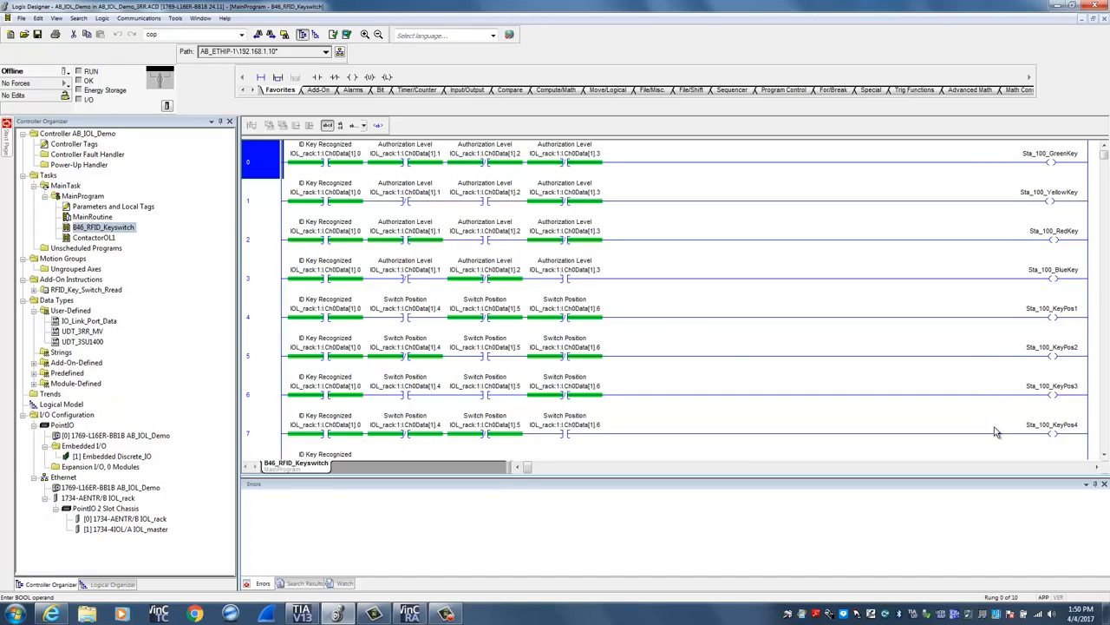
pyautogui.moveTo(1099, 460)
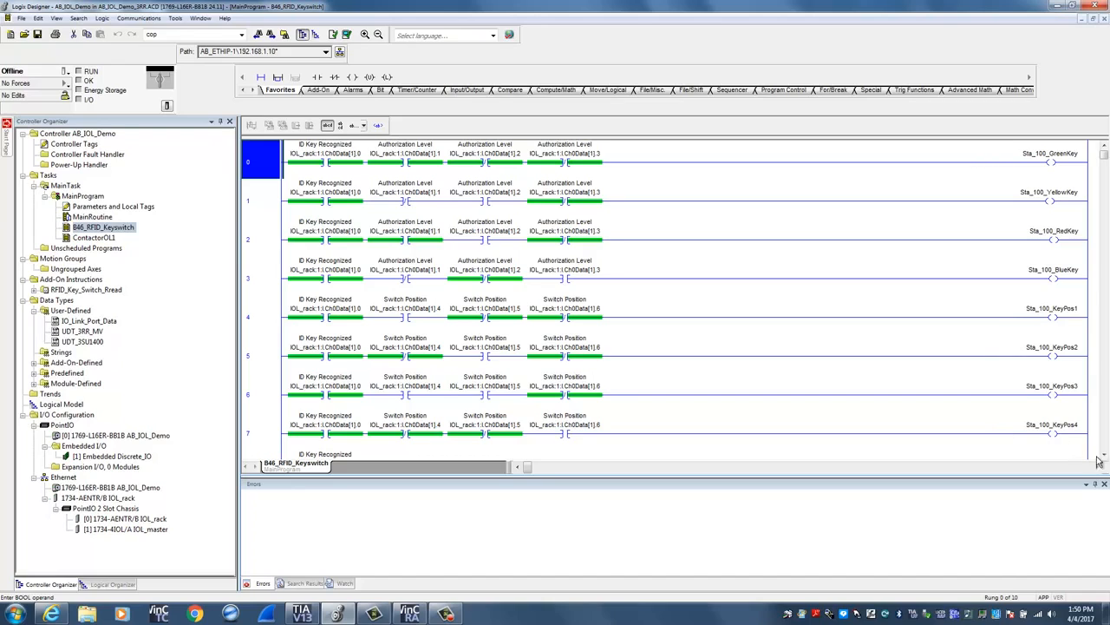
# Scroll down to rungs 8–9 with the Sta_100_Key MSG instruction
pyautogui.scroll(-3)
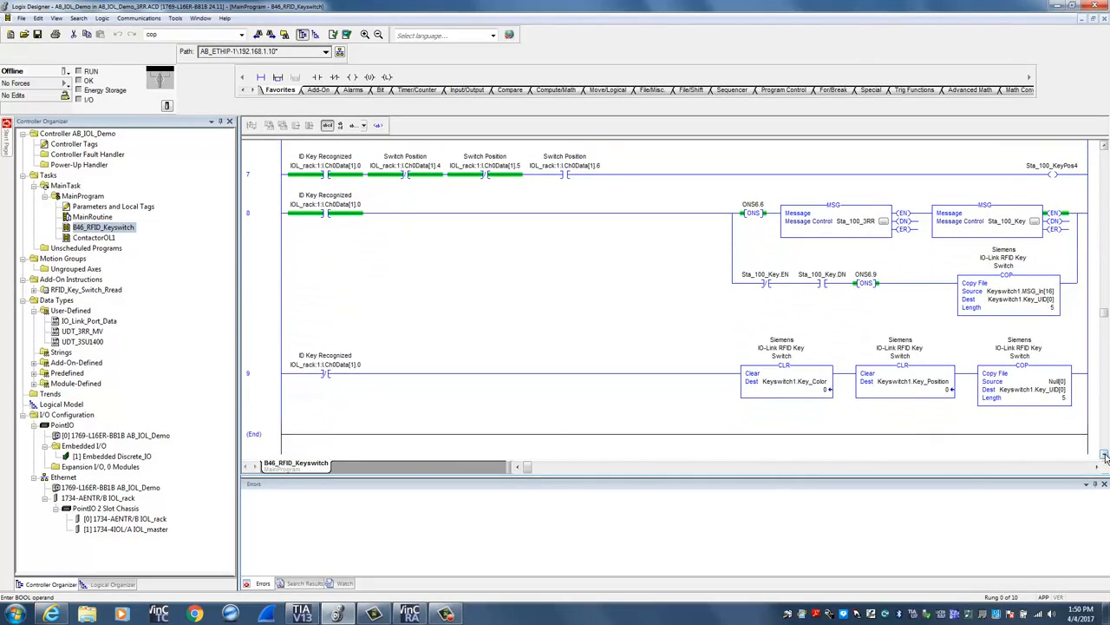
pyautogui.moveTo(1035, 222)
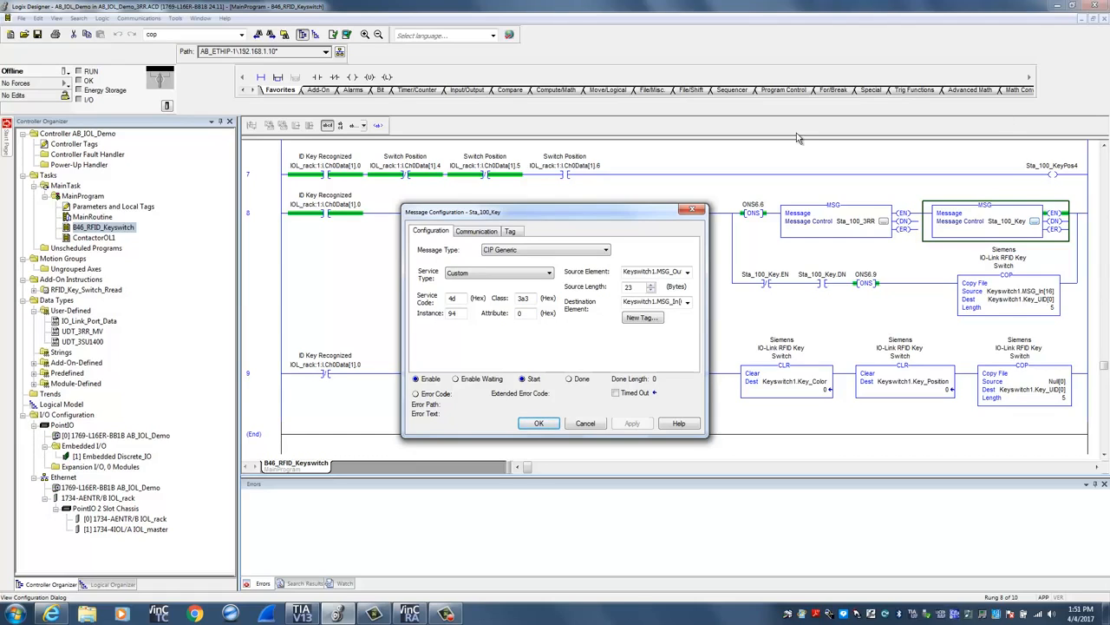
pyautogui.moveTo(607, 308)
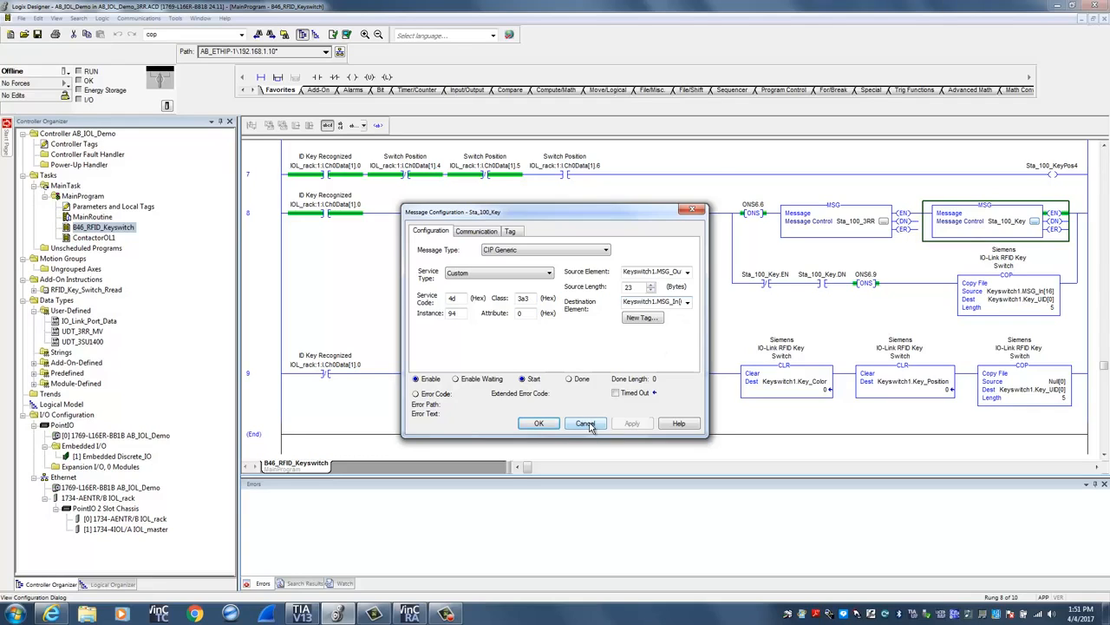
# Close Sta_100_Key's setup, then review Sta_100_3RR (instance 94, attribute 1) and cancel
pyautogui.click(586, 424)
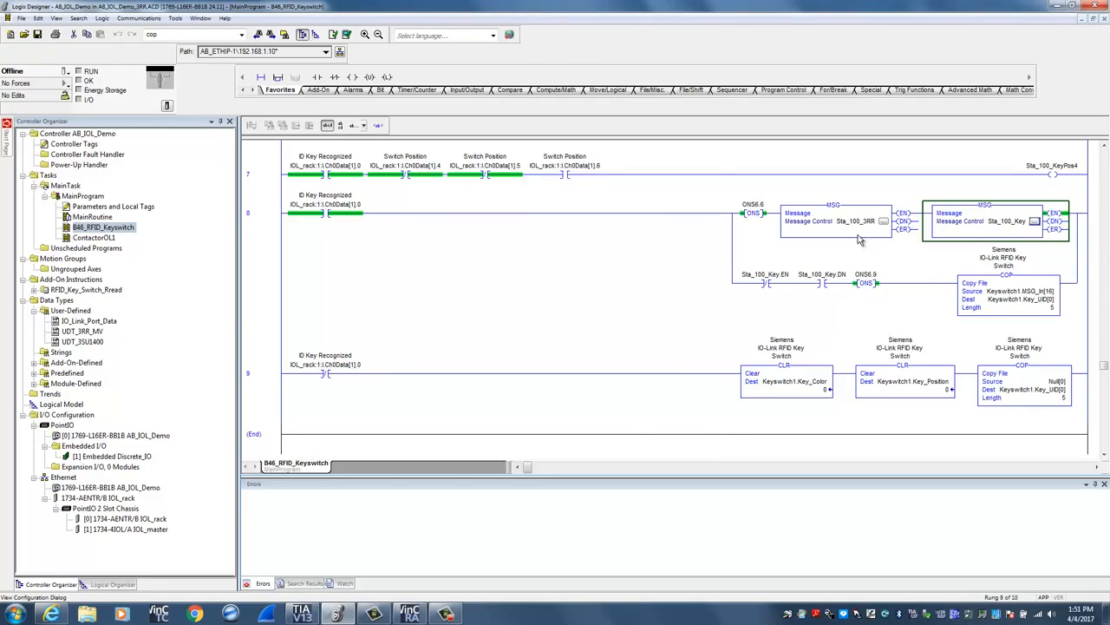
pyautogui.moveTo(883, 223)
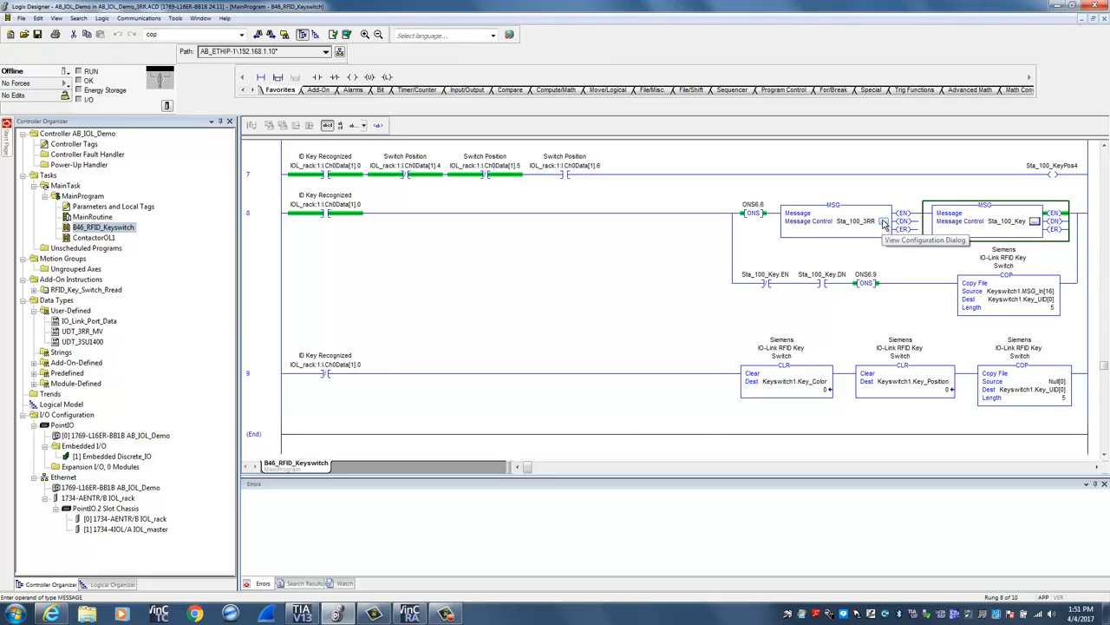
pyautogui.click(884, 220)
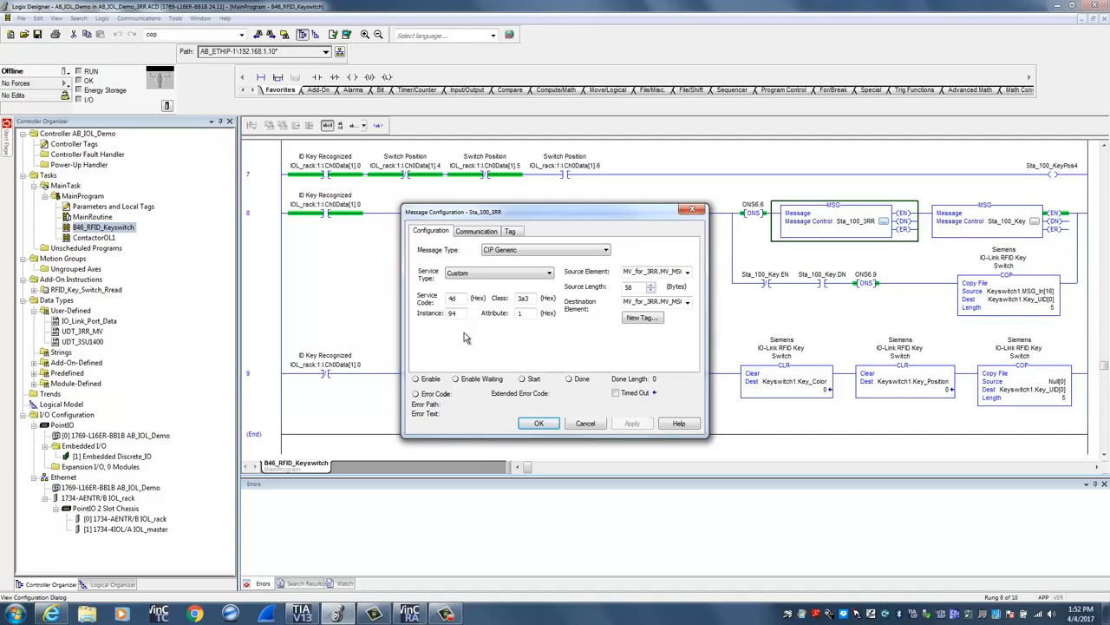
pyautogui.moveTo(523, 329)
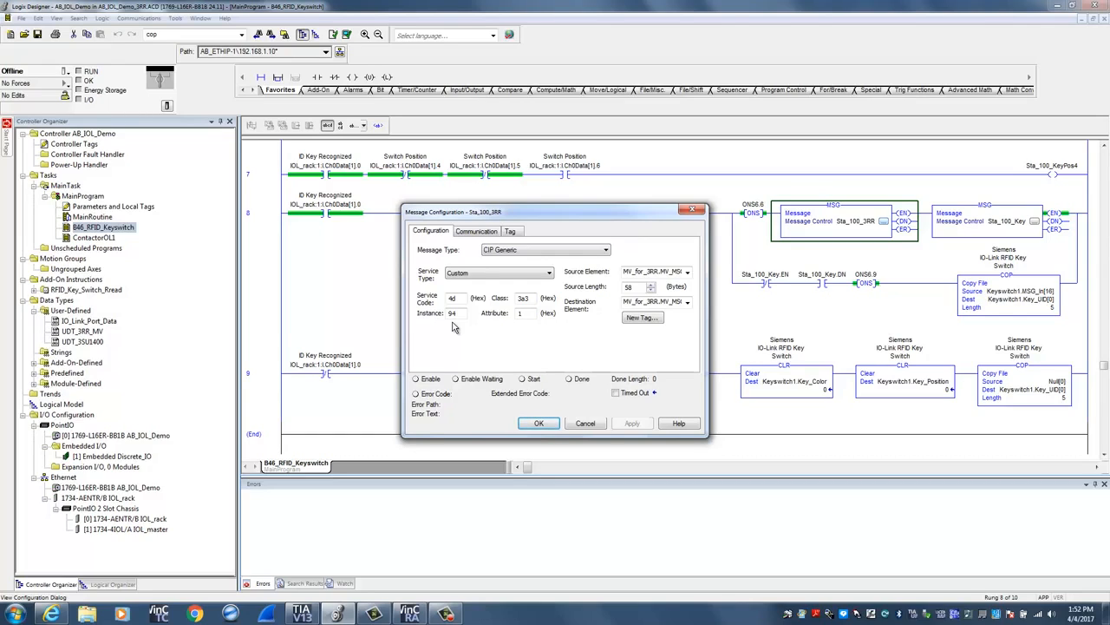
pyautogui.moveTo(588, 353)
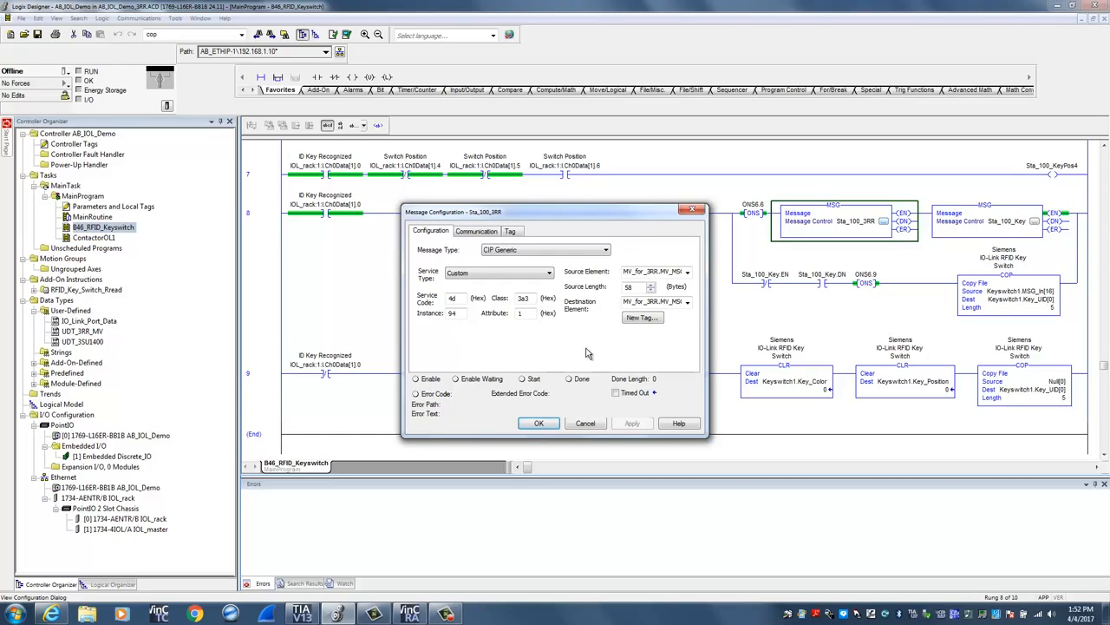
pyautogui.moveTo(692, 323)
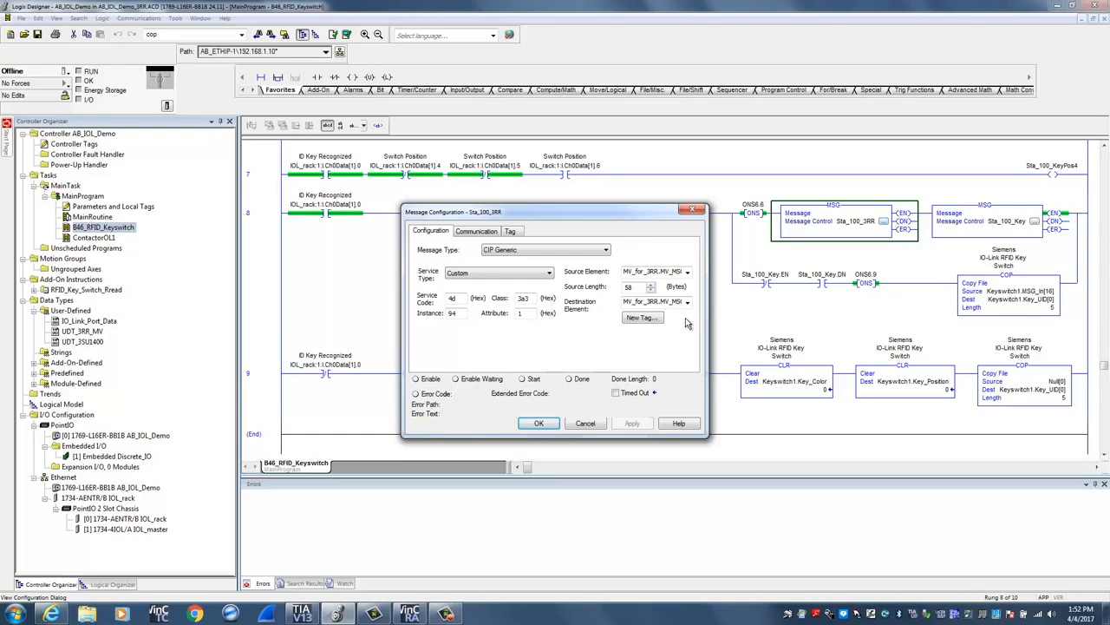
pyautogui.moveTo(685, 323)
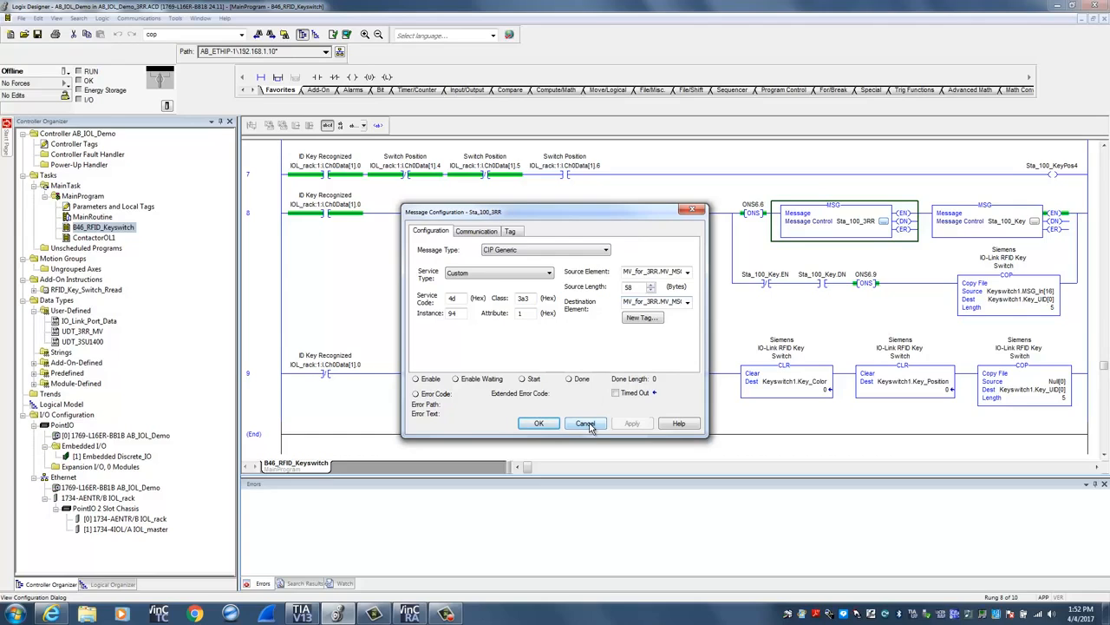
pyautogui.click(586, 424)
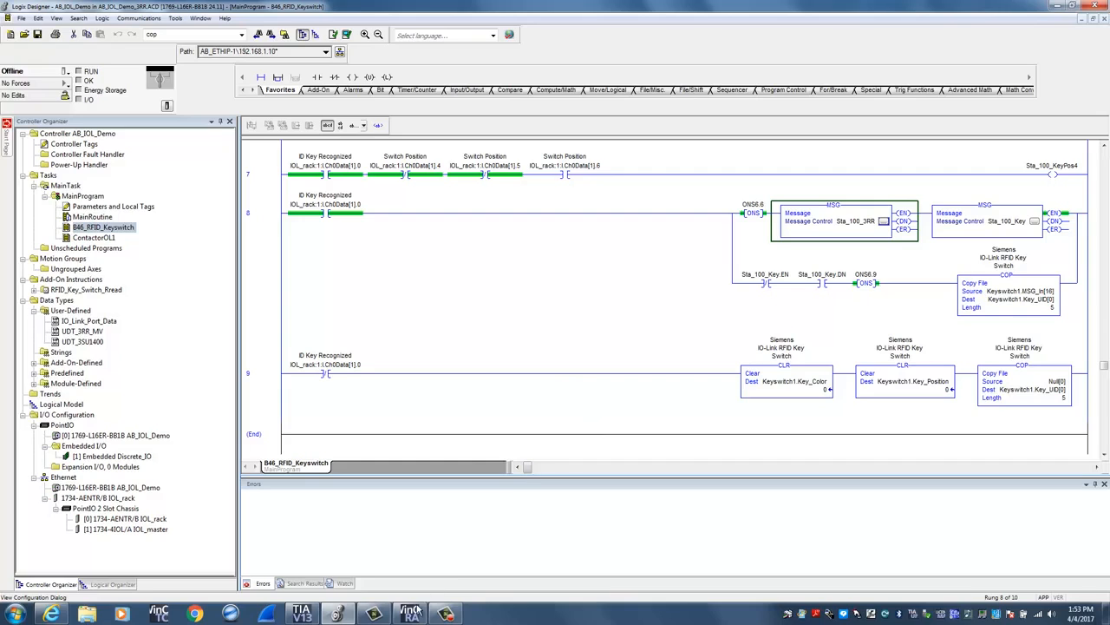
pyautogui.click(409, 614)
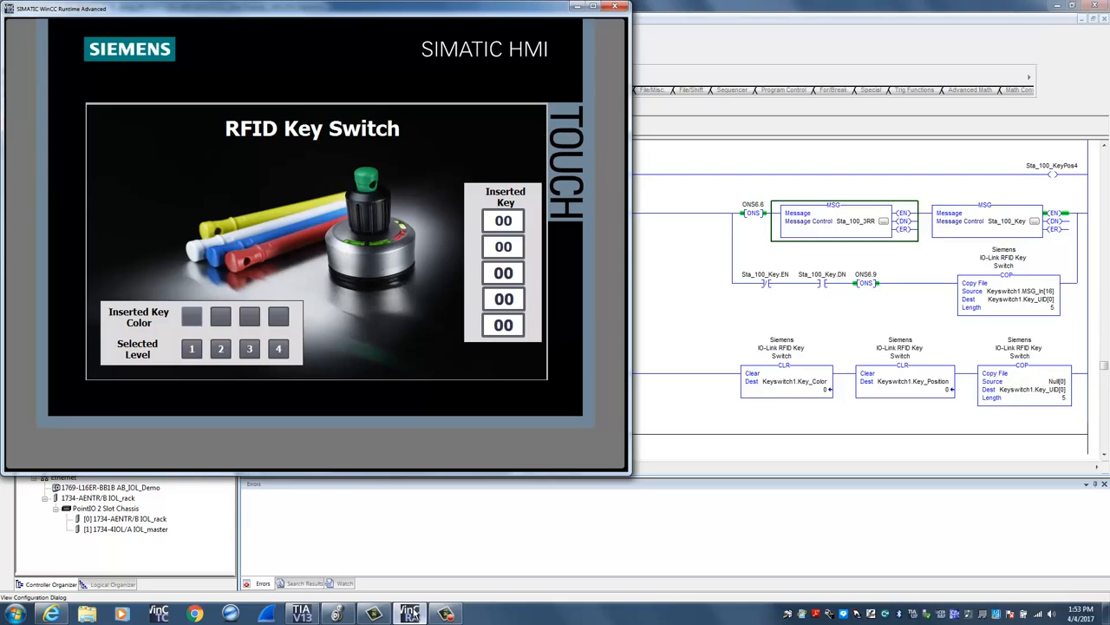
pyautogui.click(220, 316)
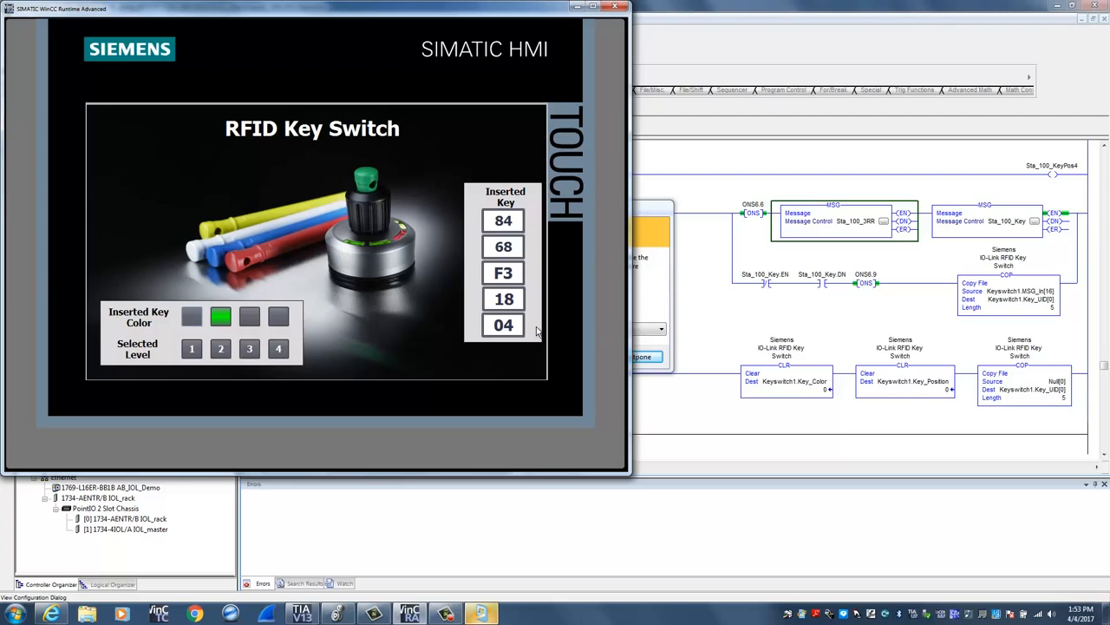
pyautogui.click(190, 348)
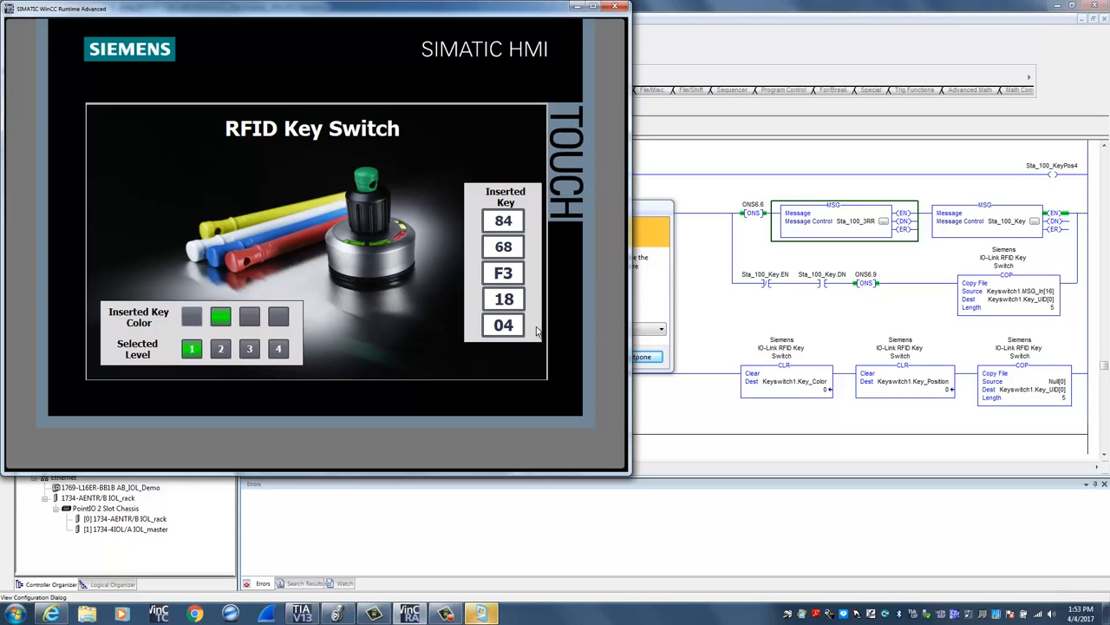